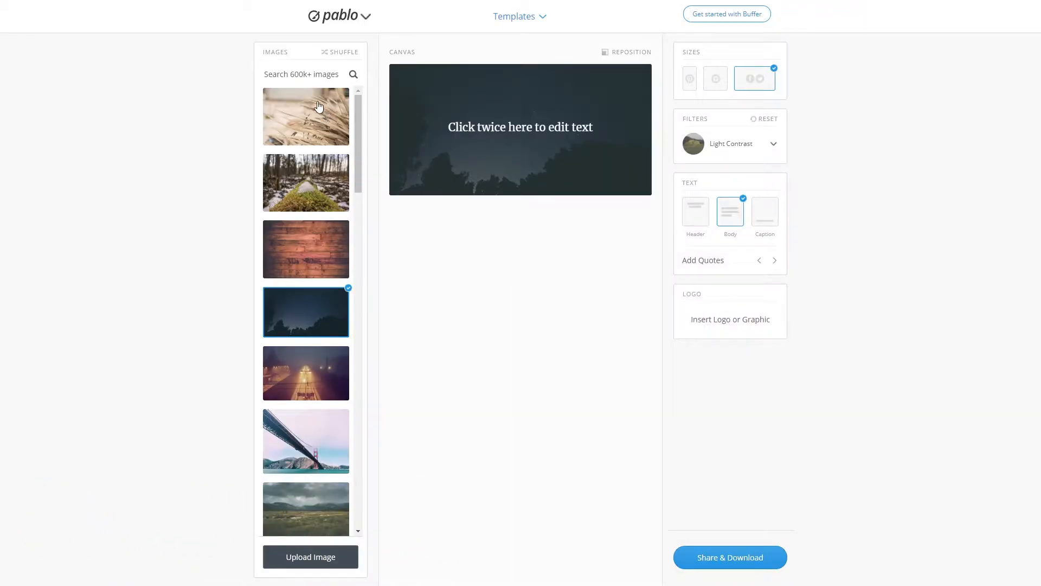
mouse_move(315, 355)
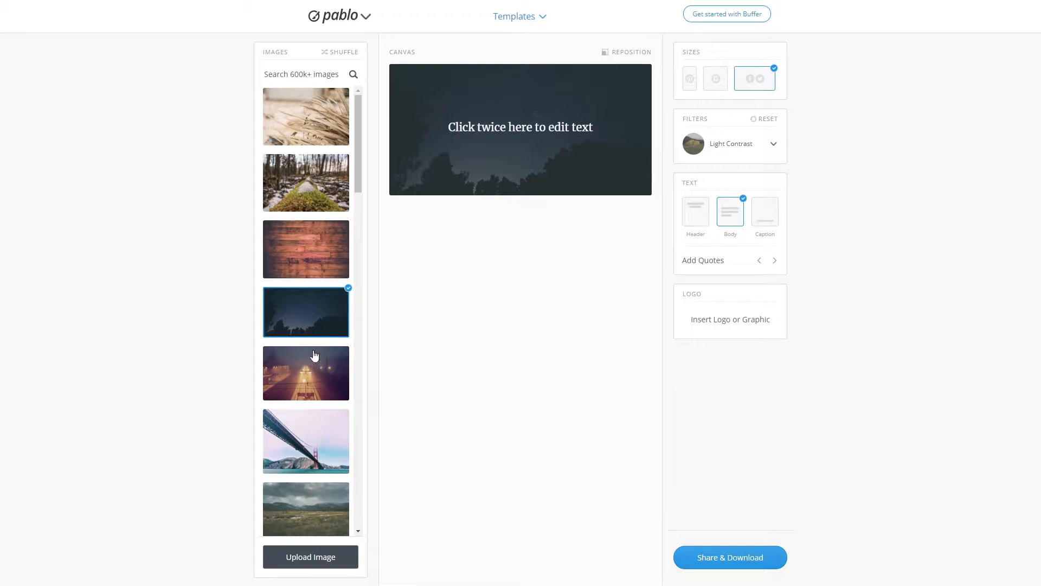
Set the foggy night road photo as the background and search images for 'mountain'
left_click(339, 51)
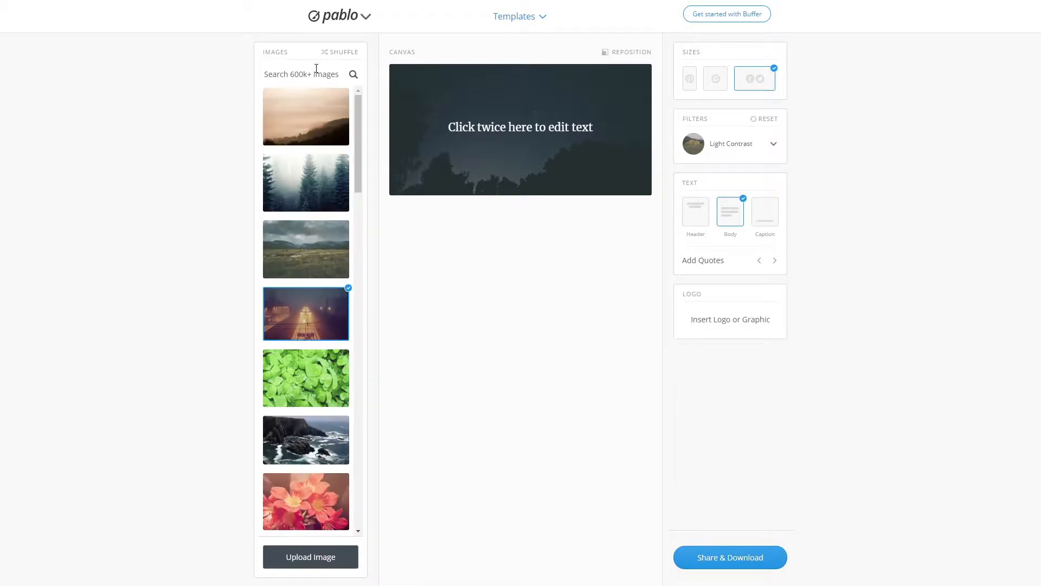
type("mountain")
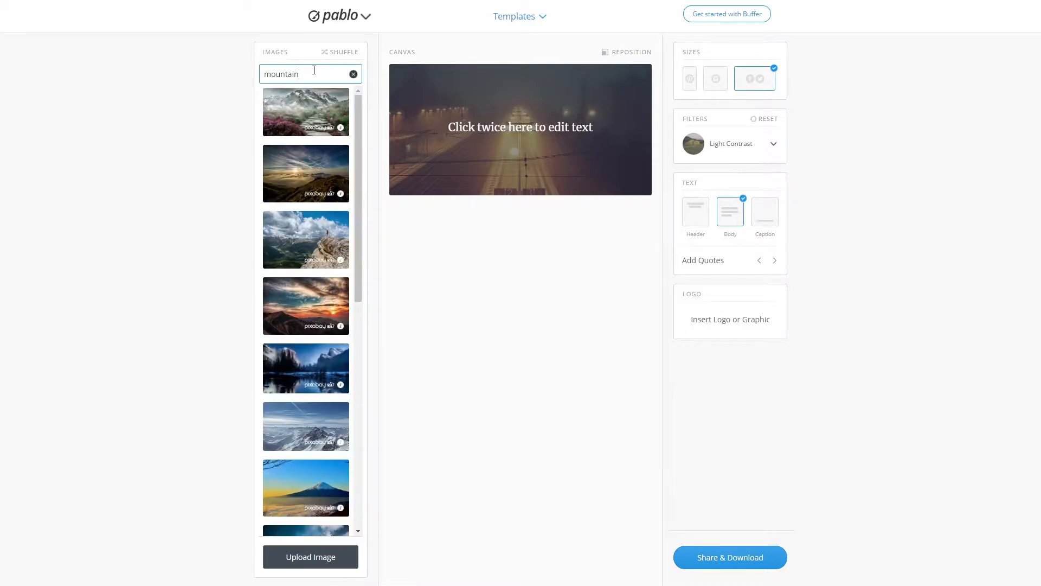
mouse_move(310, 556)
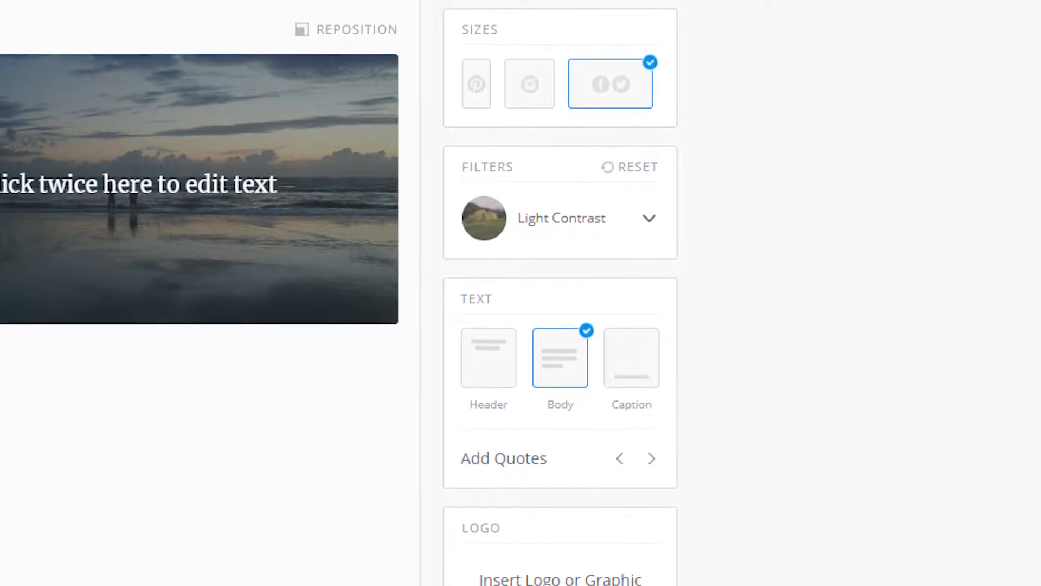
Apply the Light Contrast filter, add header and caption text, and switch to another quote
scroll("down", 3)
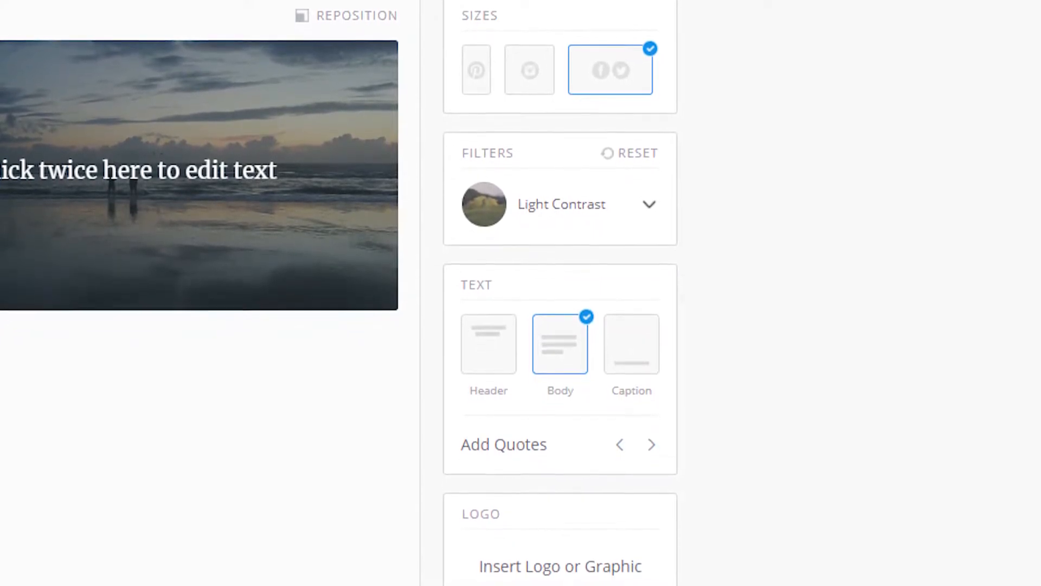
scroll("down", 3)
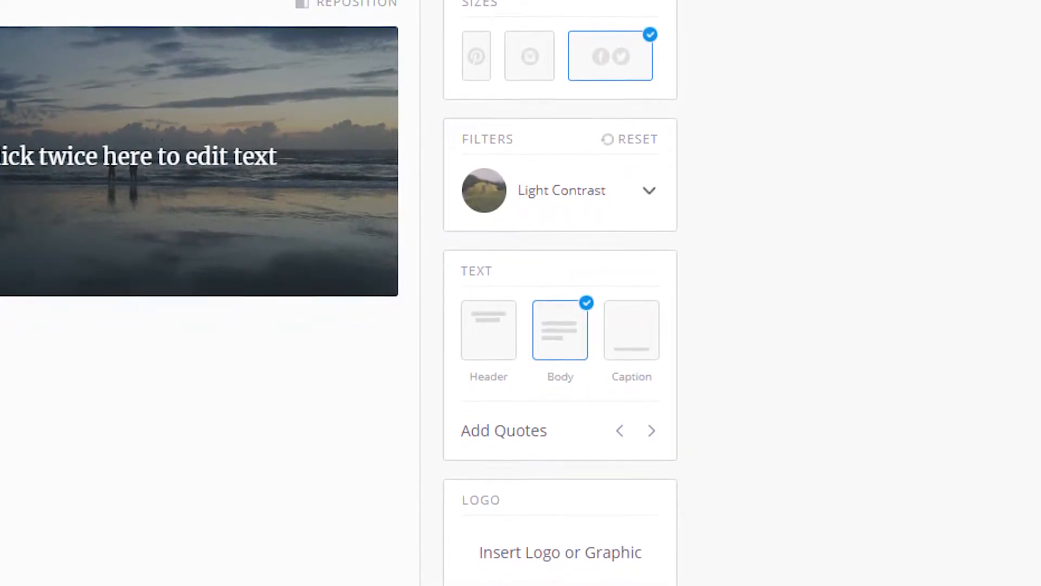
scroll("down", 3)
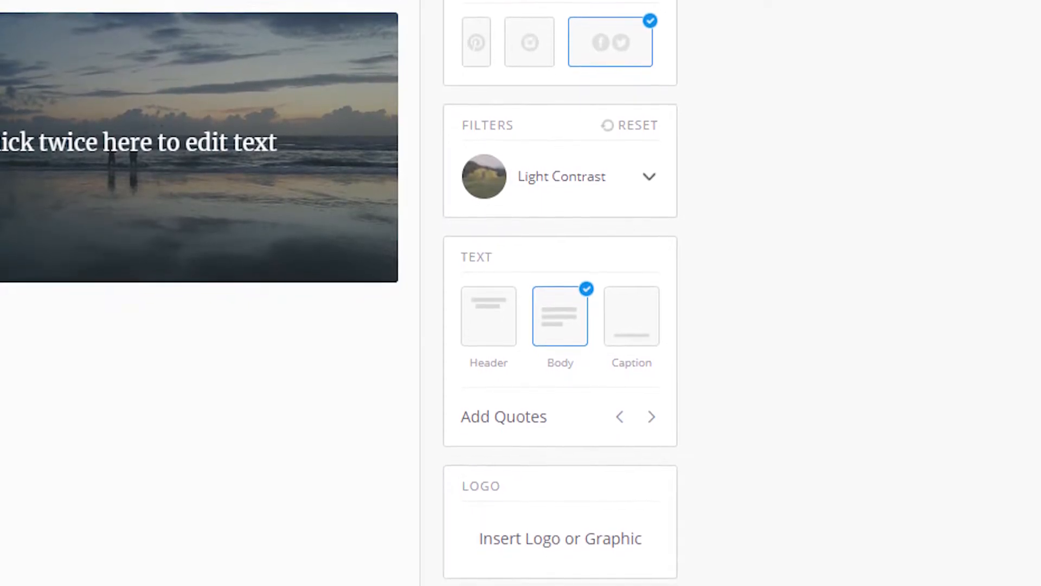
scroll("down", 3)
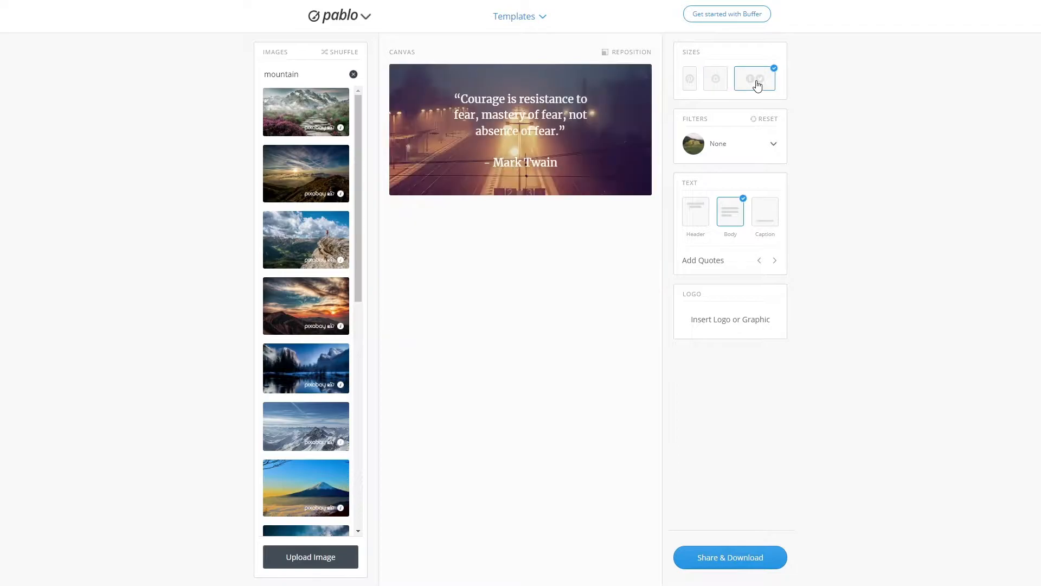
left_click(730, 143)
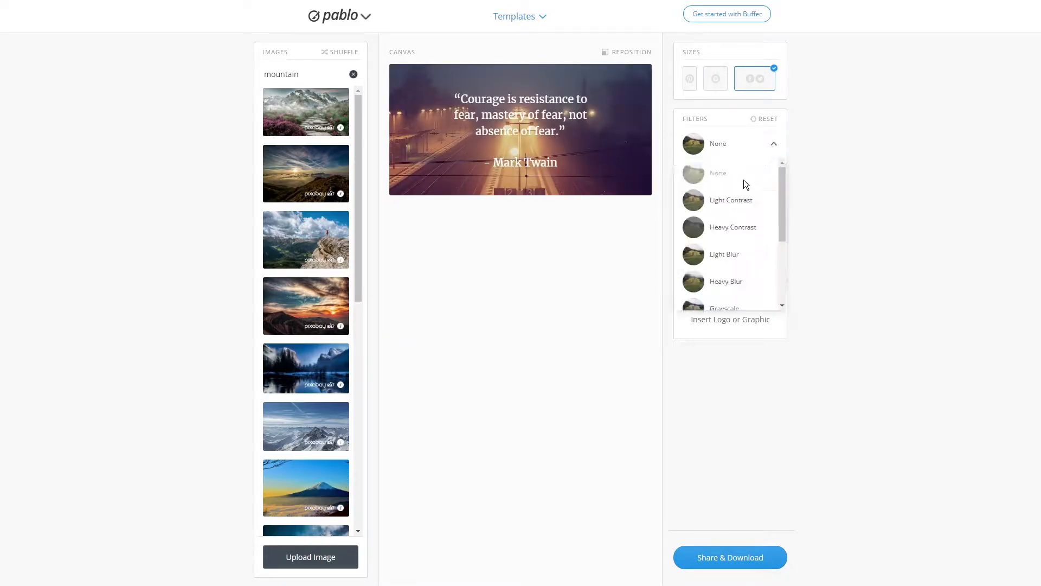
left_click(731, 200)
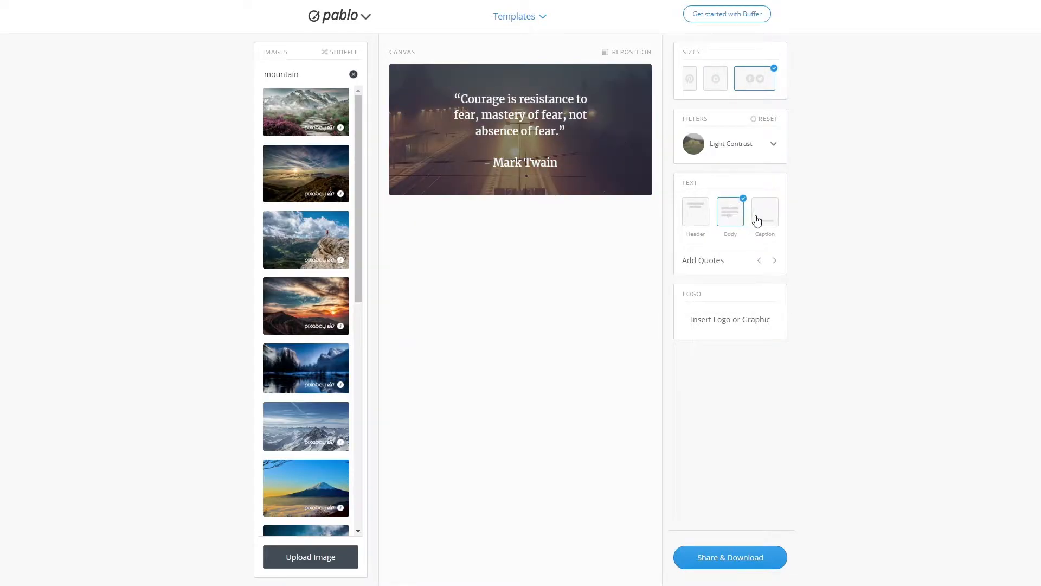
left_click(765, 210)
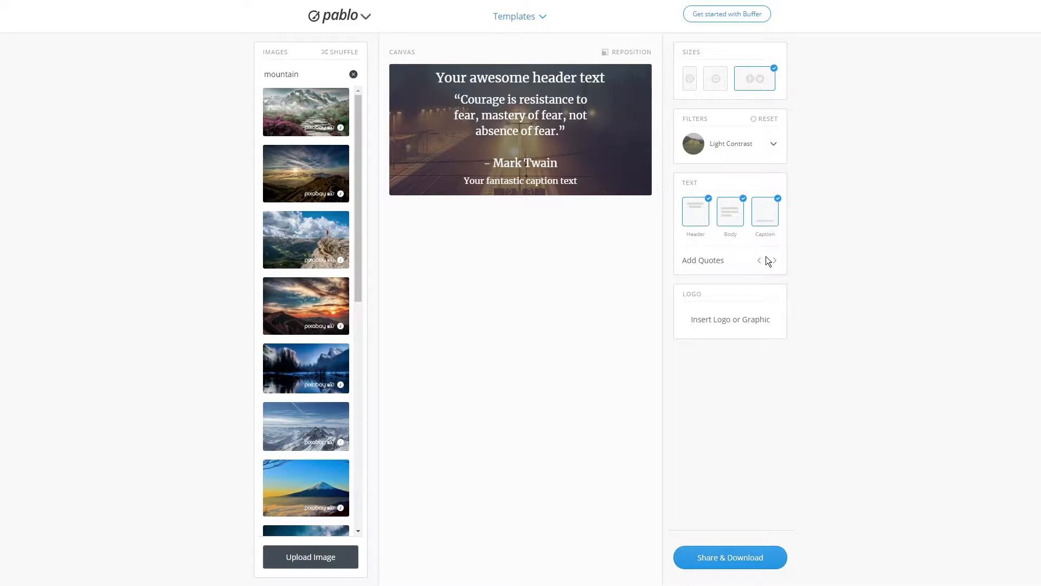
left_click(774, 260)
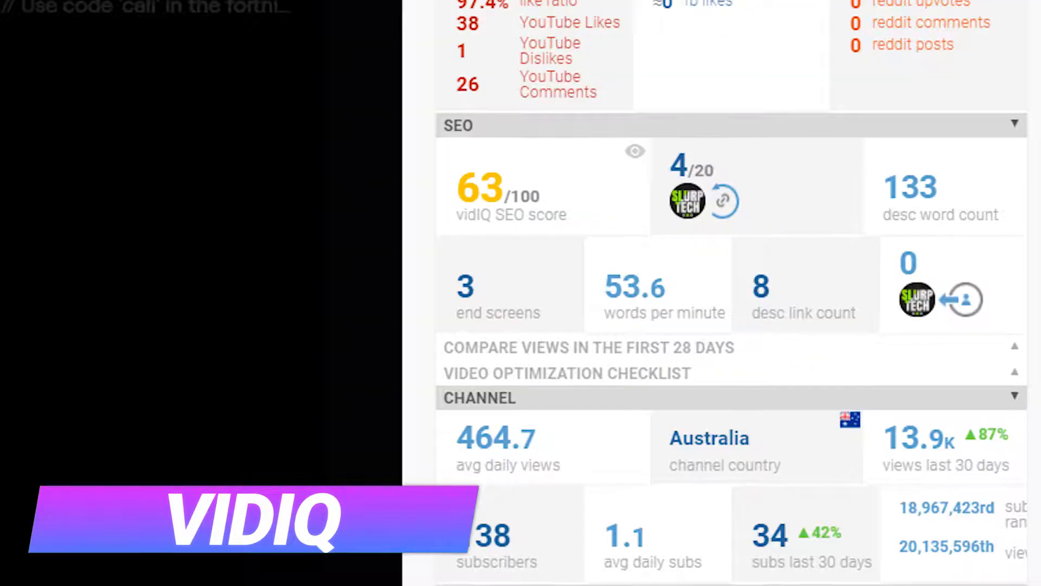
Scroll the vidIQ panel down to Video Tags and type 'how to find video ide'
scroll("down", 3)
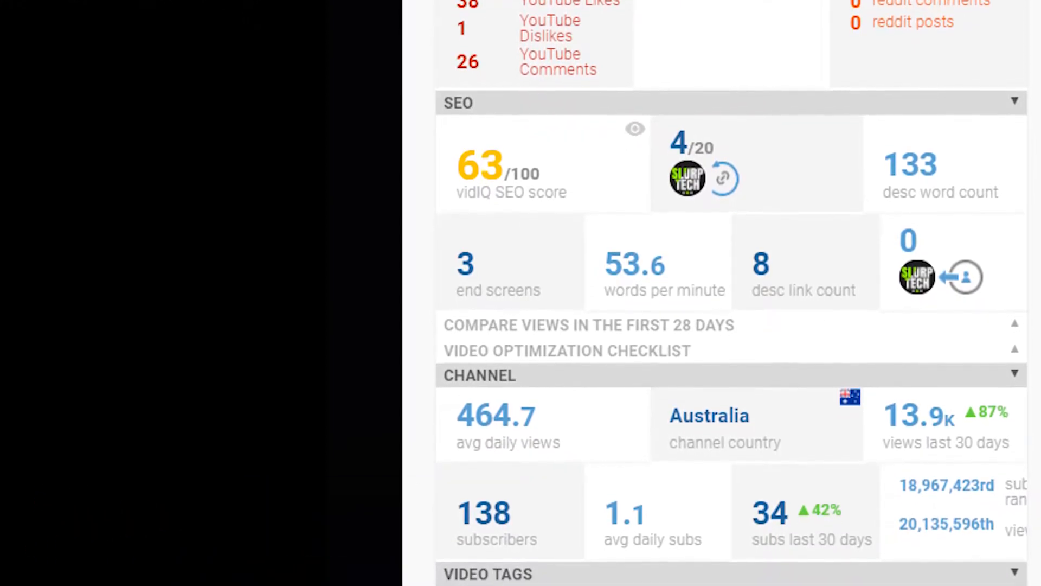
scroll("down", 3)
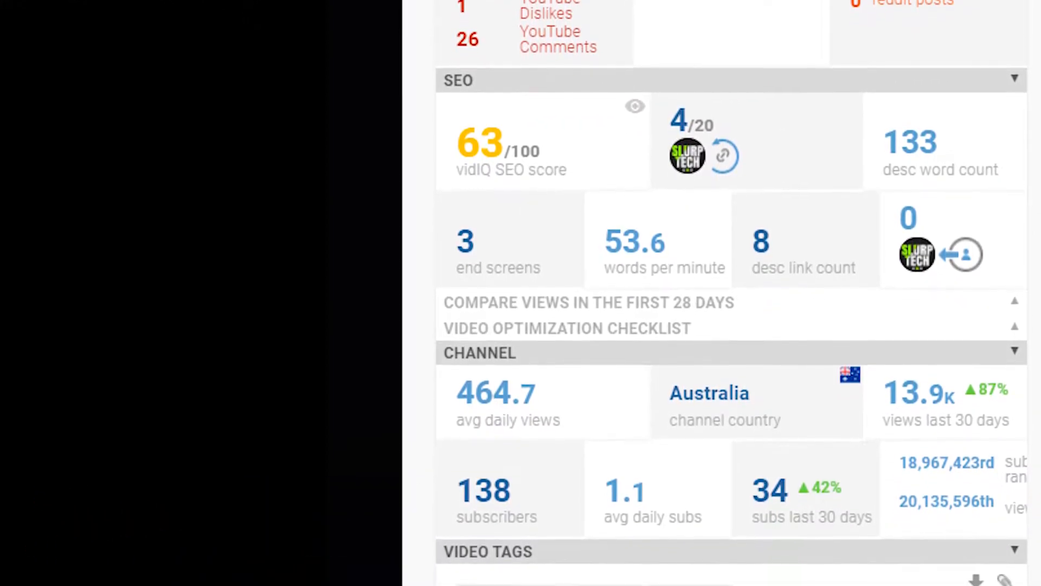
scroll("down", 3)
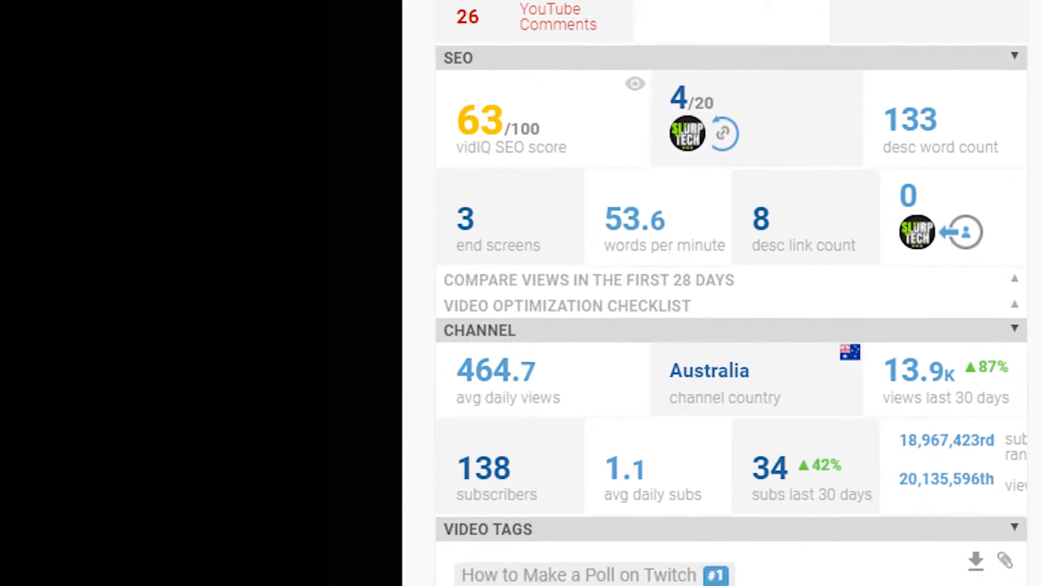
scroll("down", 3)
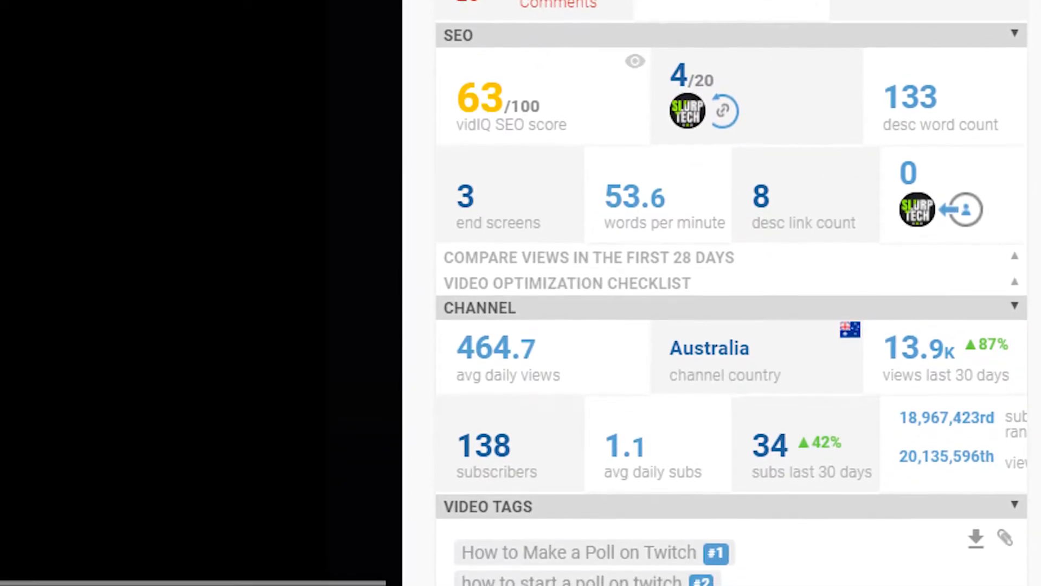
type("how to find video ide")
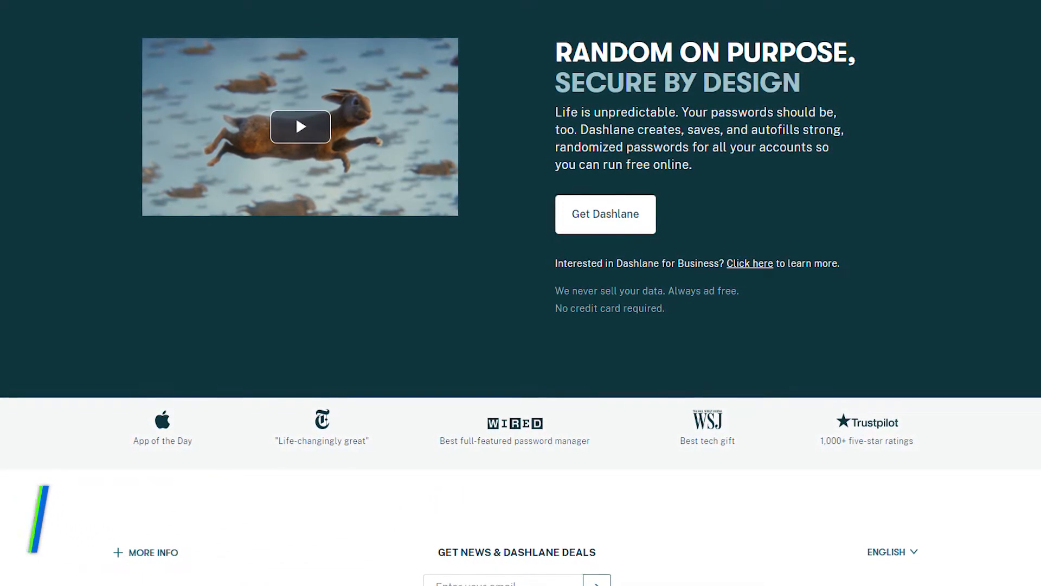
Start the Dashlane sign-up and scroll down to the master password fields
left_click(605, 214)
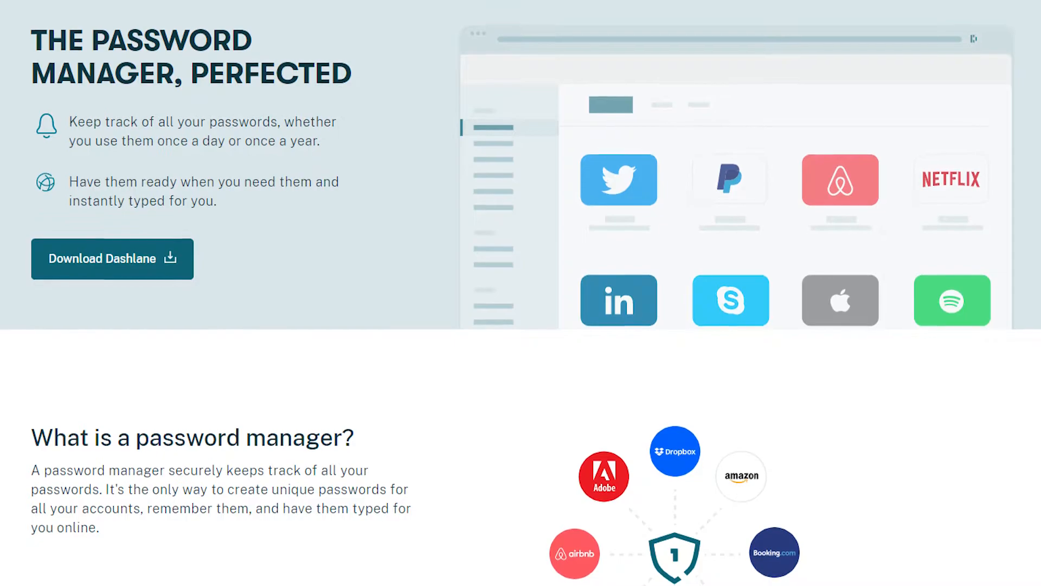
scroll("down", 3)
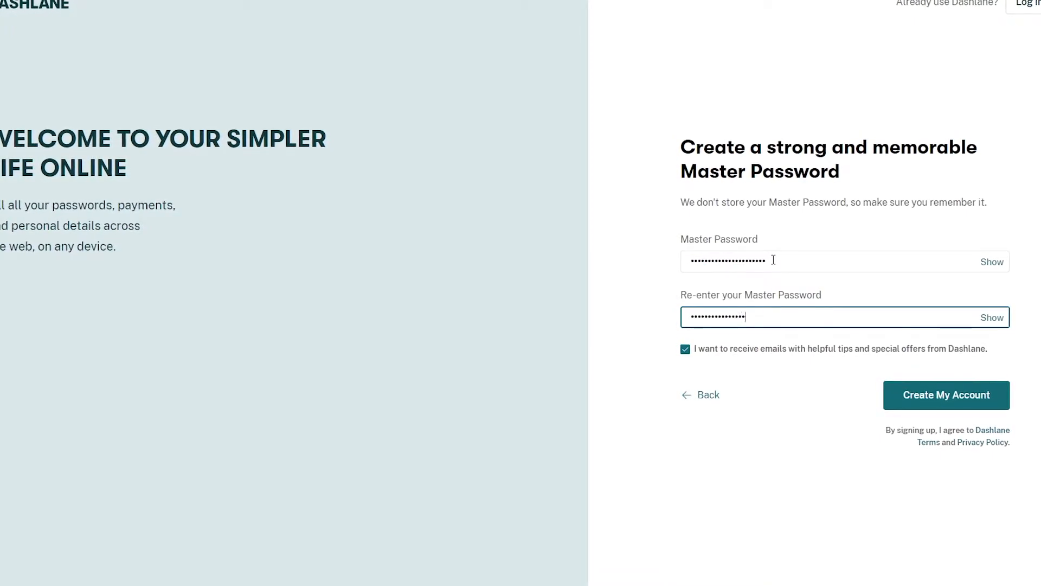
left_click(946, 394)
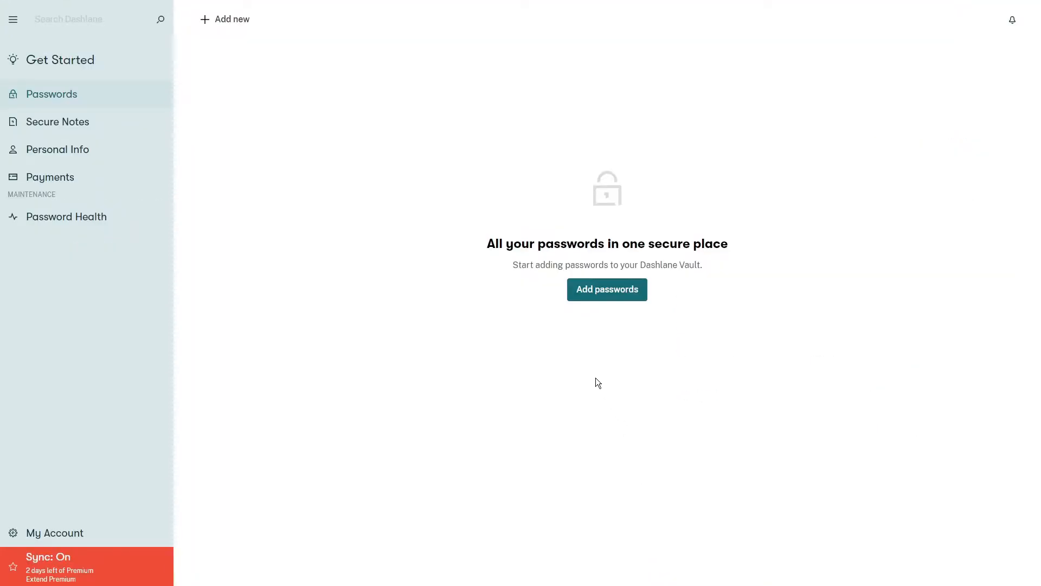
left_click(224, 19)
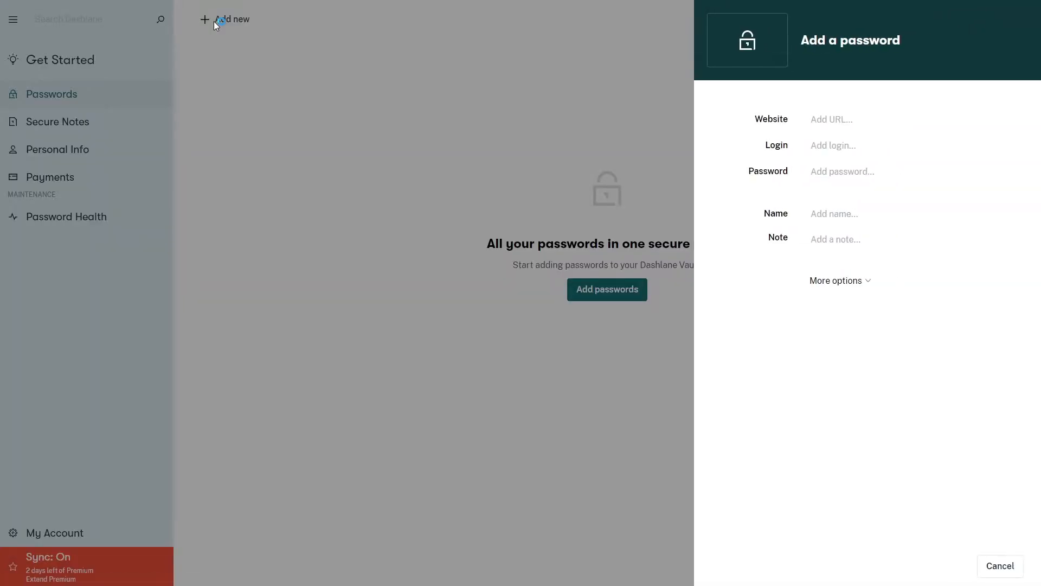
left_click(859, 119)
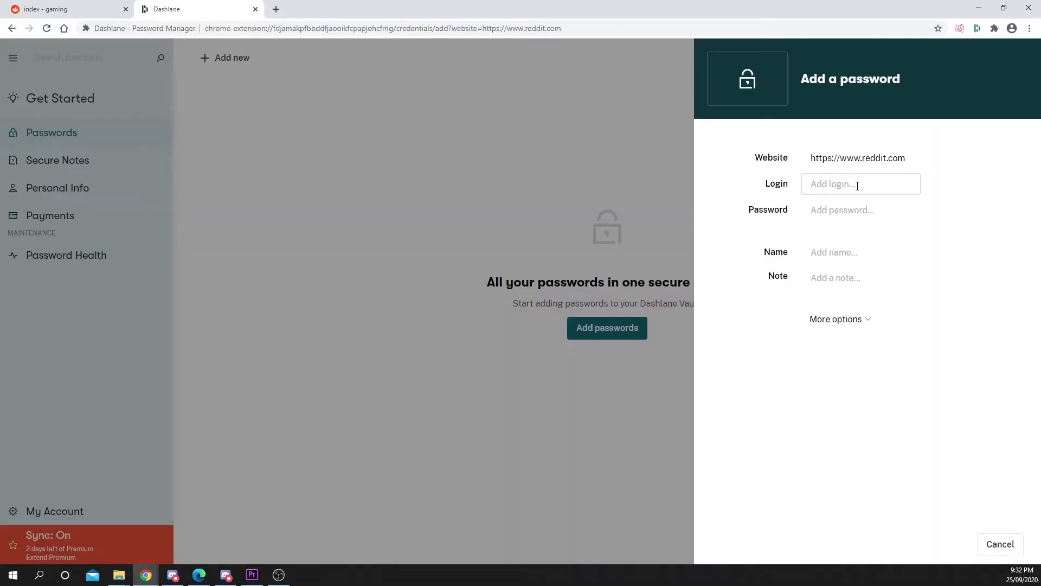
type("he")
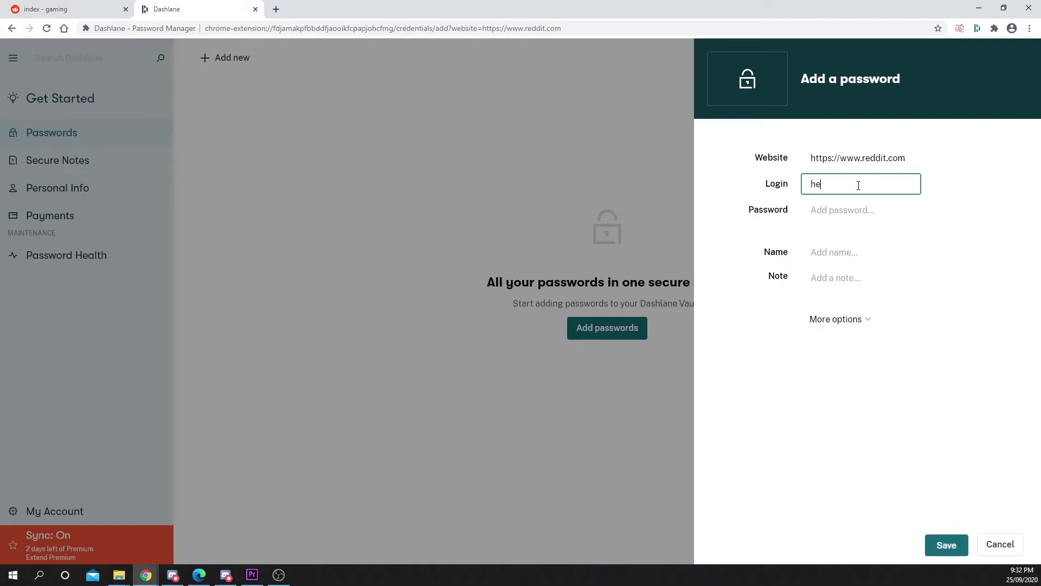
type("myuechu")
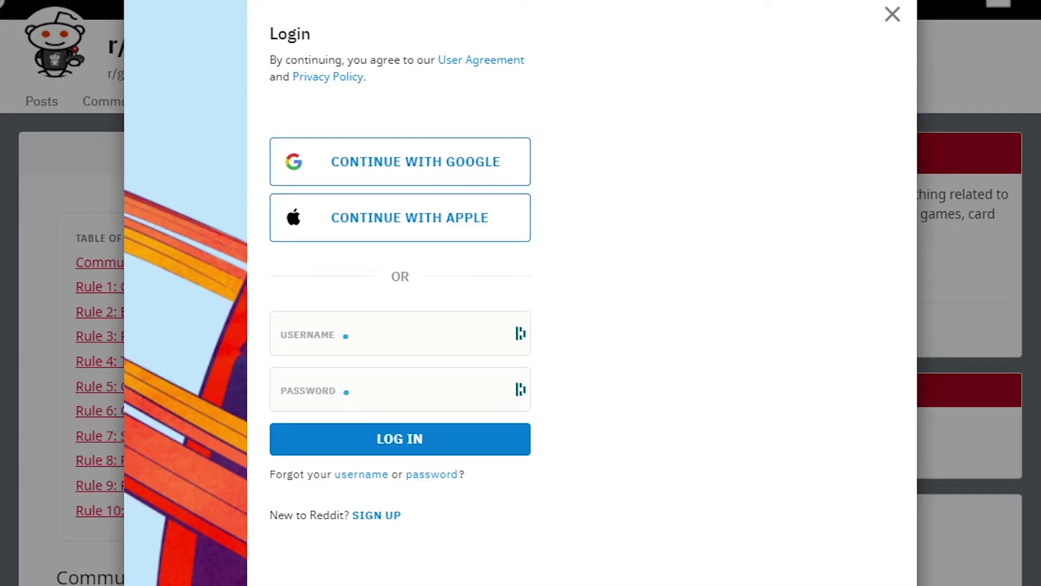
mouse_move(655, 101)
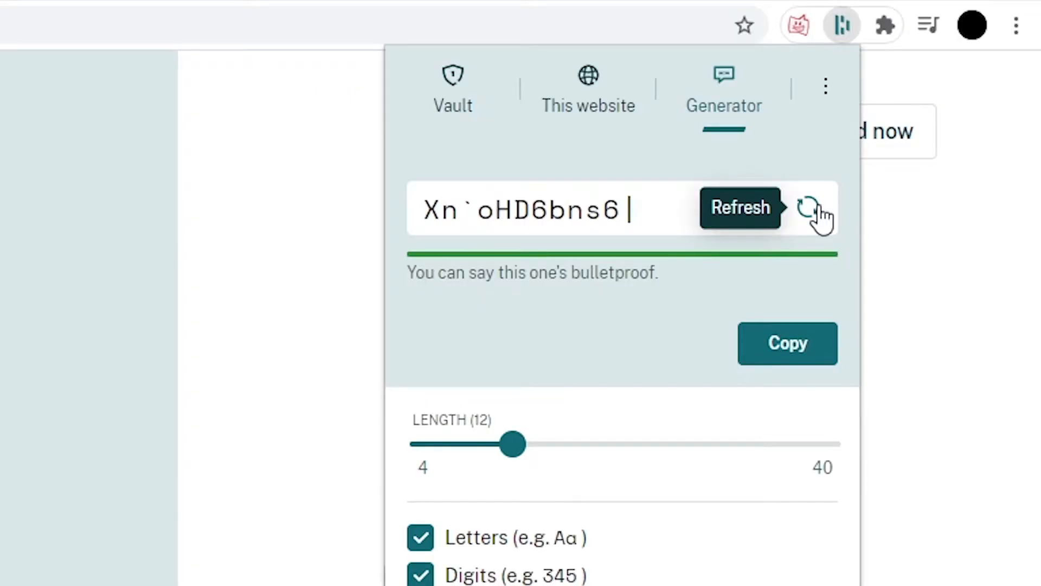
Refresh Dashlane's password generator twice for new 12-character passwords
left_click(808, 208)
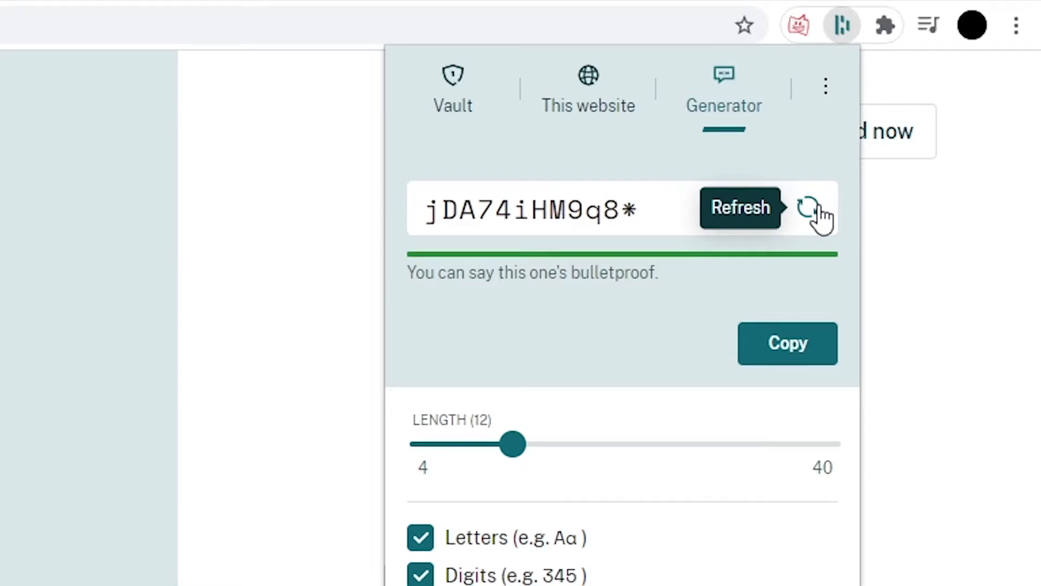
left_click(809, 207)
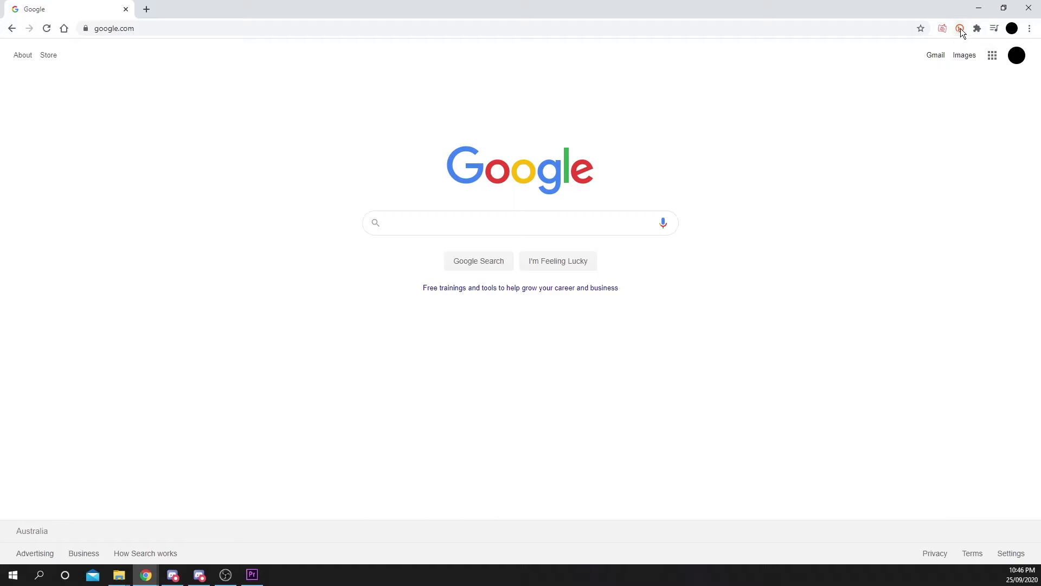
Shorten the google.com link with Bitly and give it the title 'Google'
left_click(959, 28)
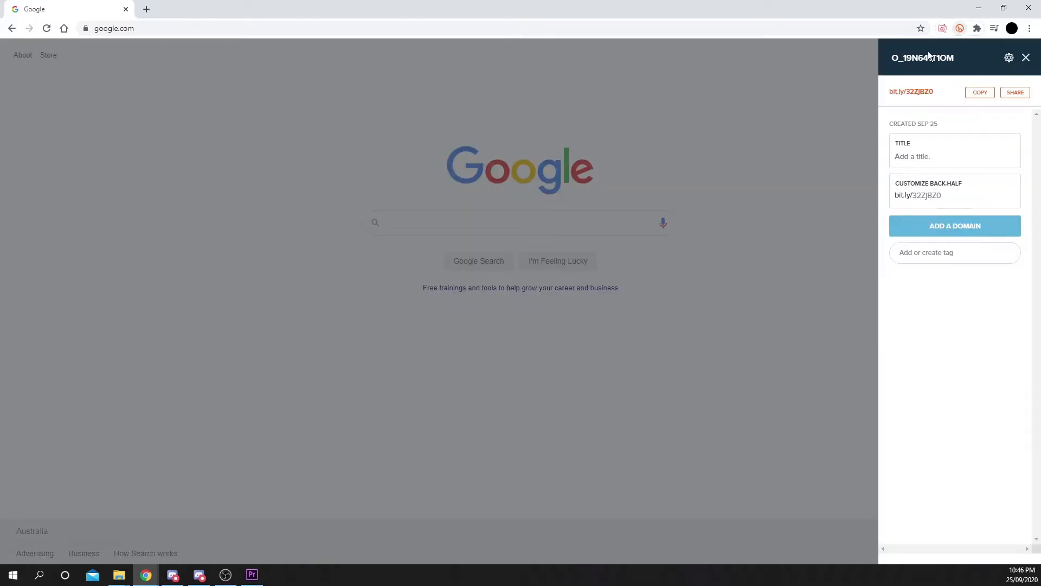
left_click(980, 92)
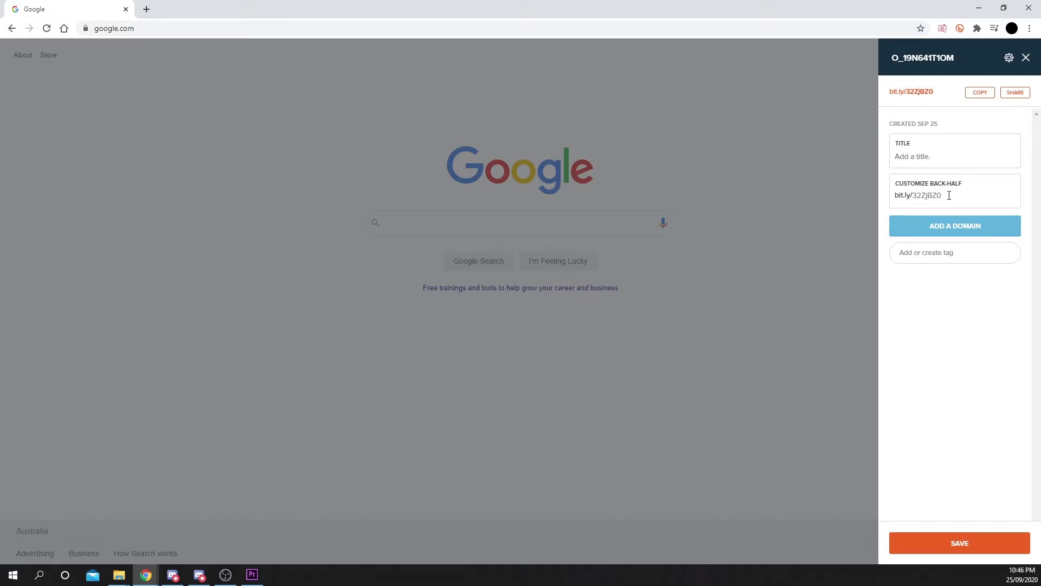
left_click(932, 156)
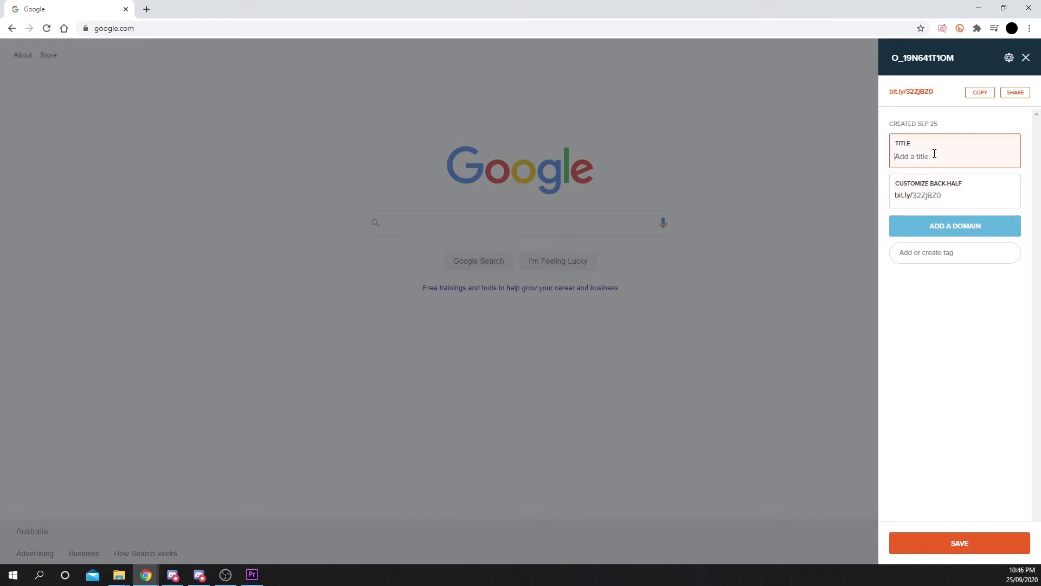
type("Google")
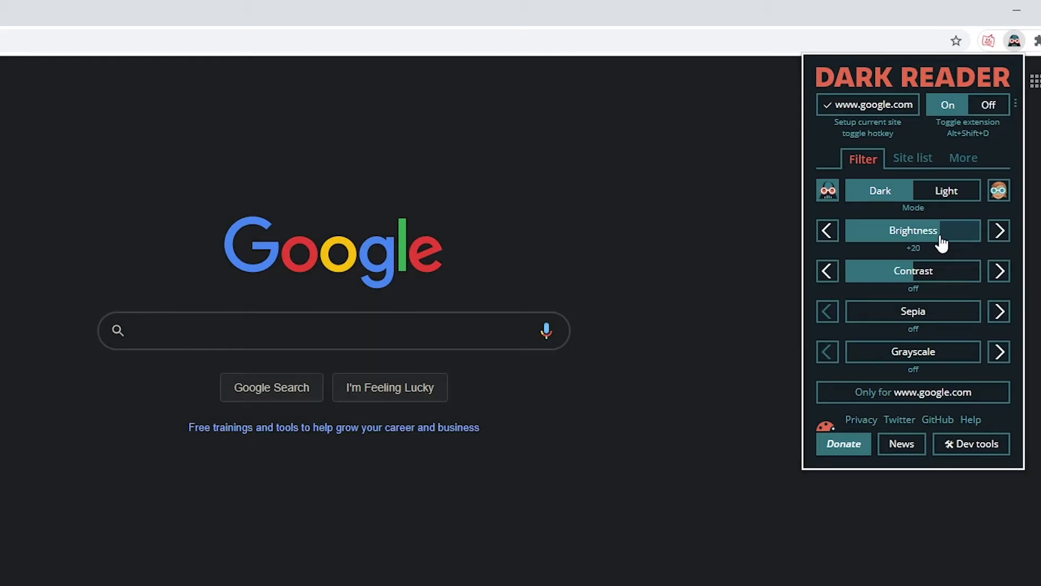
Set Dark Reader contrast to +10 and enter google.com in the site list
left_click(999, 270)
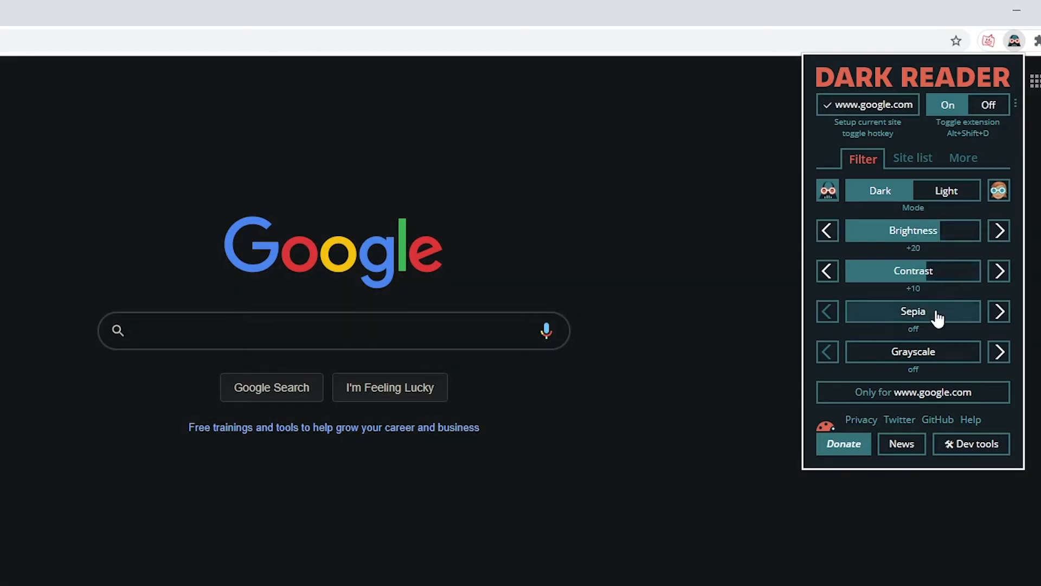
left_click(858, 312)
type("google.")
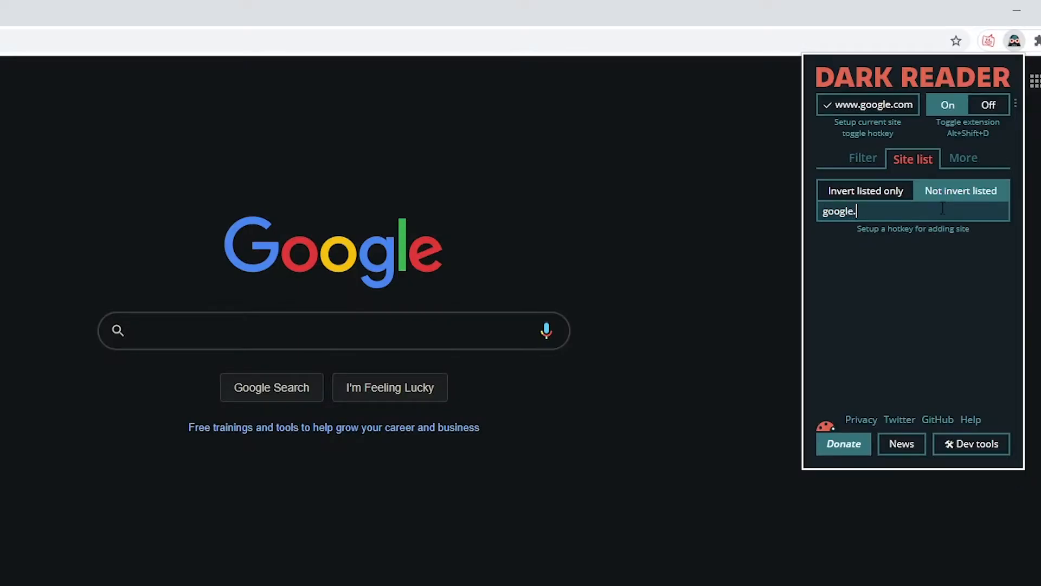
type("com")
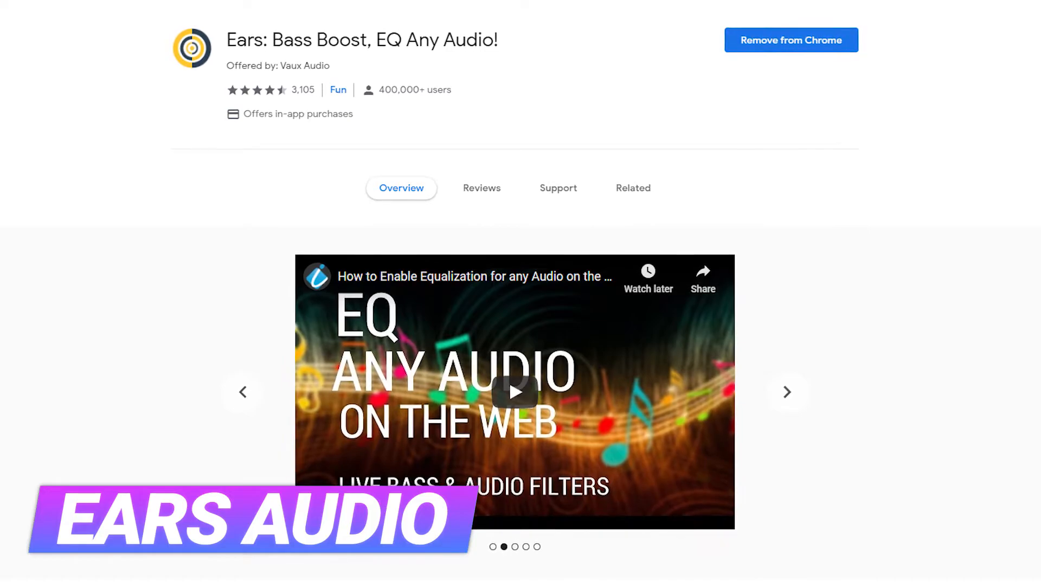
Pull a low-mid EQ band below zero and save the curve as preset 'Chicken'
left_click(932, 15)
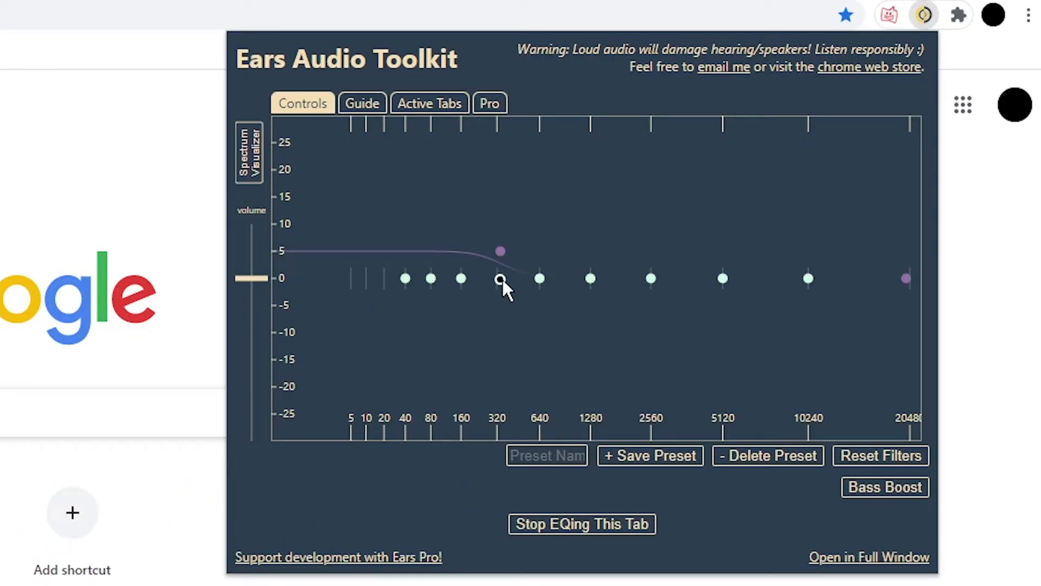
left_click_drag(500, 279, 503, 312)
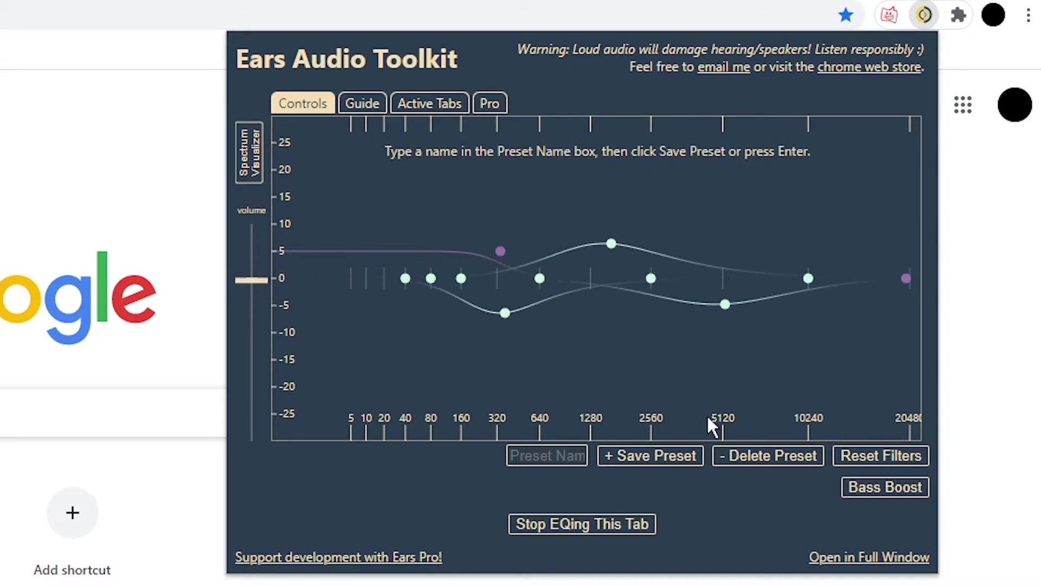
type("Chicken")
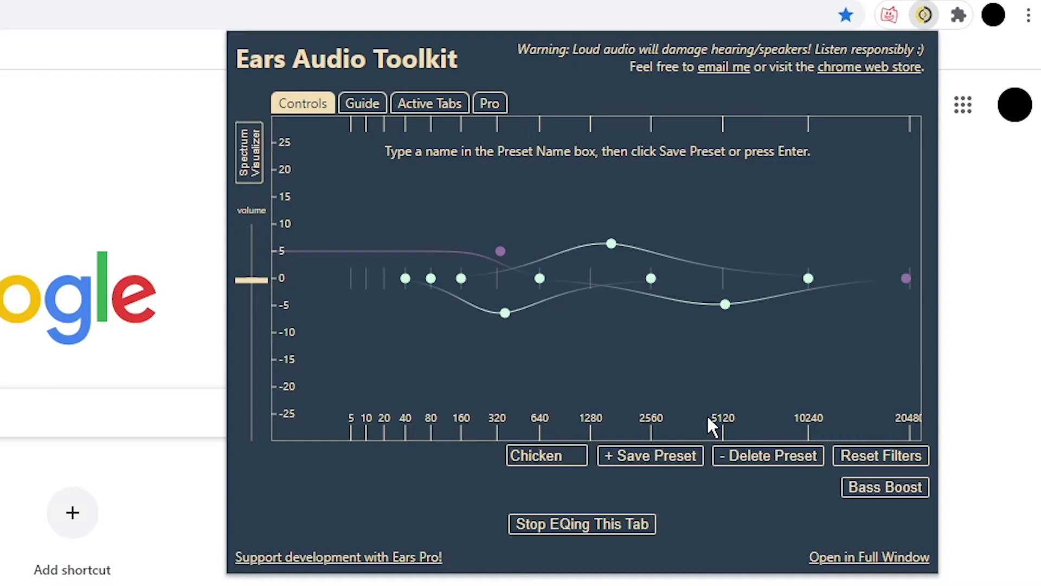
left_click(651, 454)
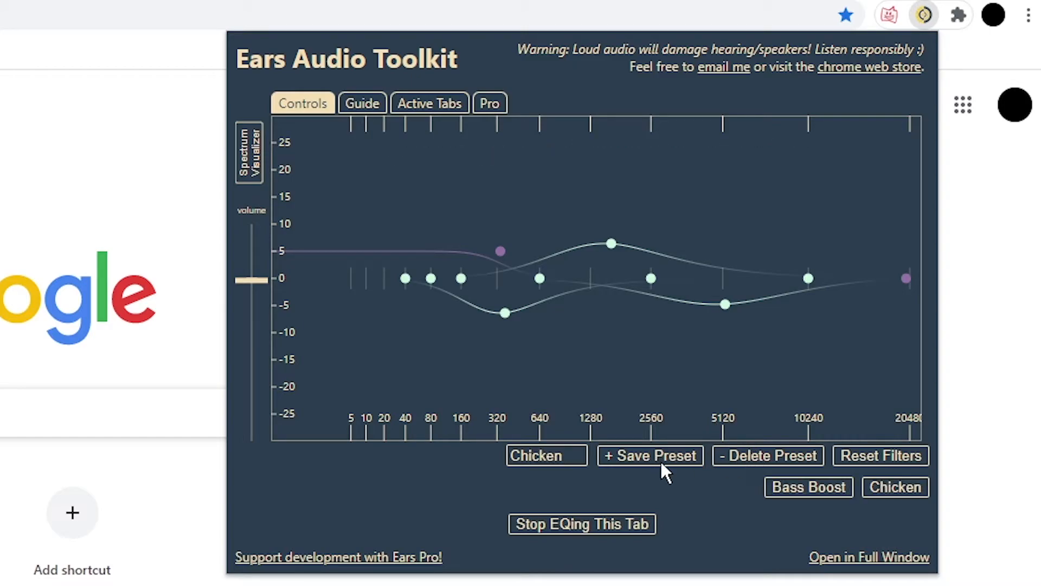
left_click(881, 456)
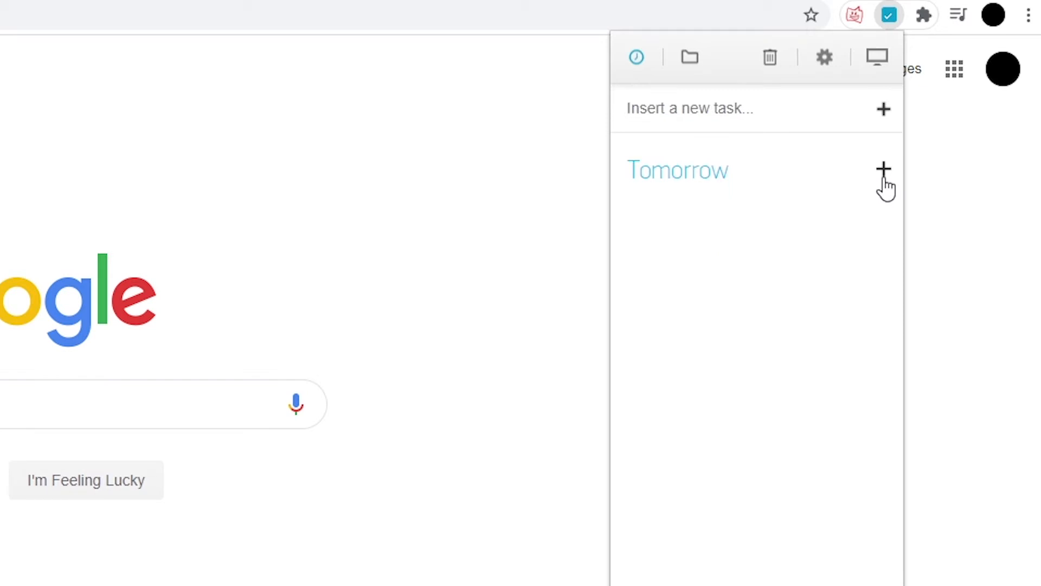
Type the task 'Fix Ligh' in Any.do and view the task due tomorrow
type("Fix Ligh")
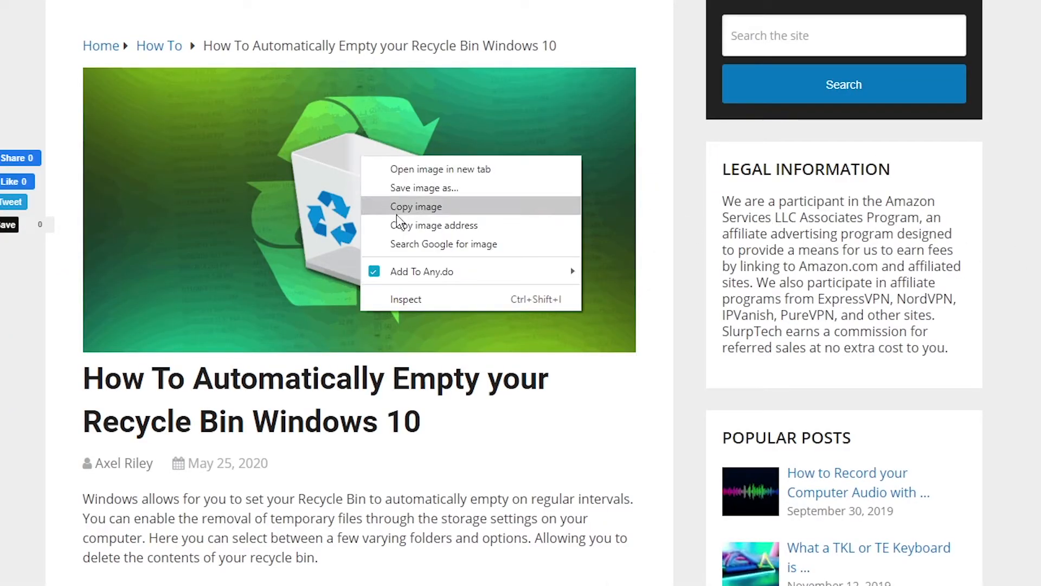
mouse_move(443, 271)
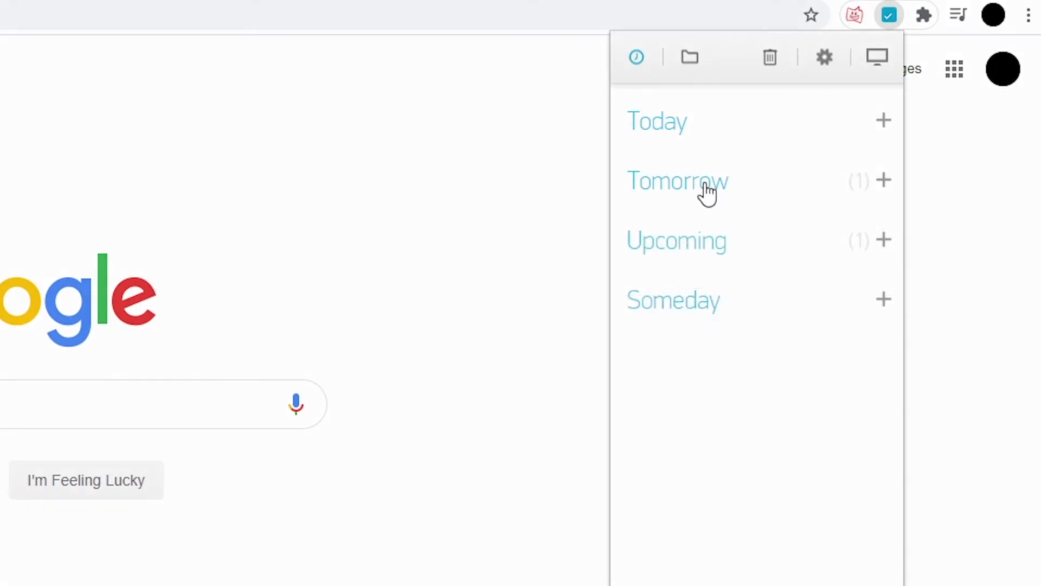
left_click(678, 181)
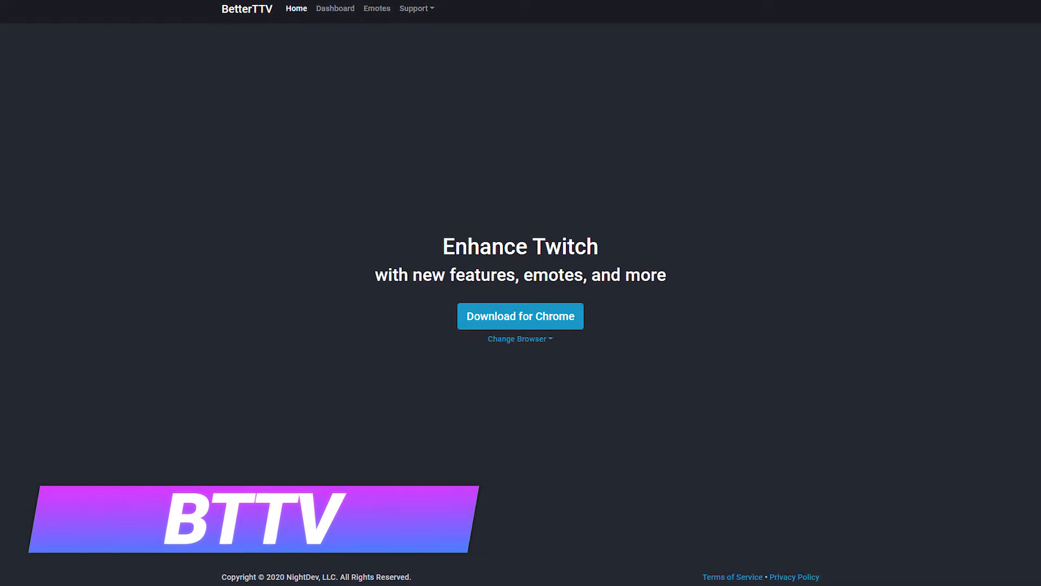
Open BetterTTV's Emotes page and scroll down through the shared emote grid
left_click(377, 8)
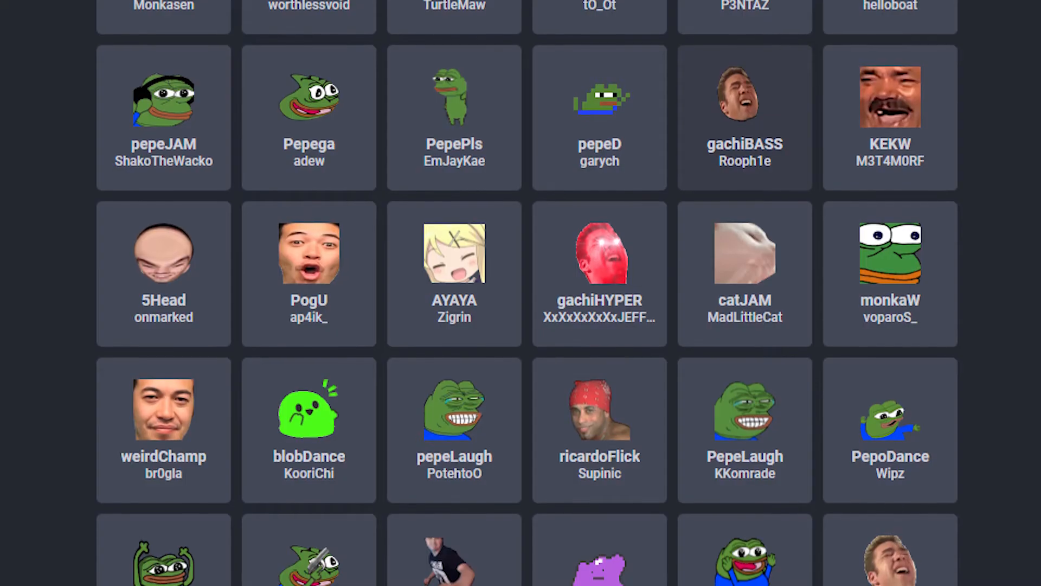
scroll("down", 3)
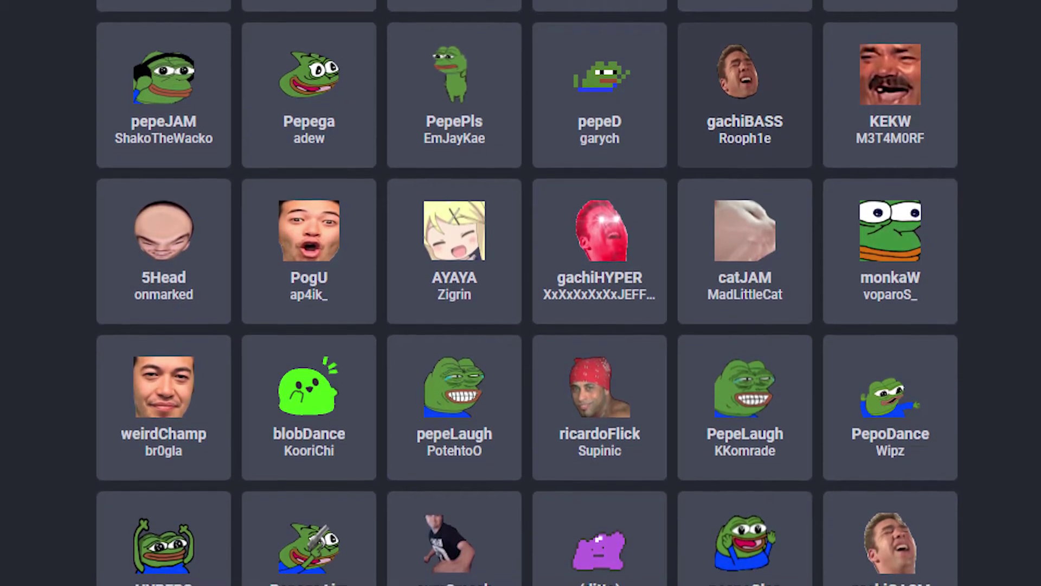
scroll("down", 3)
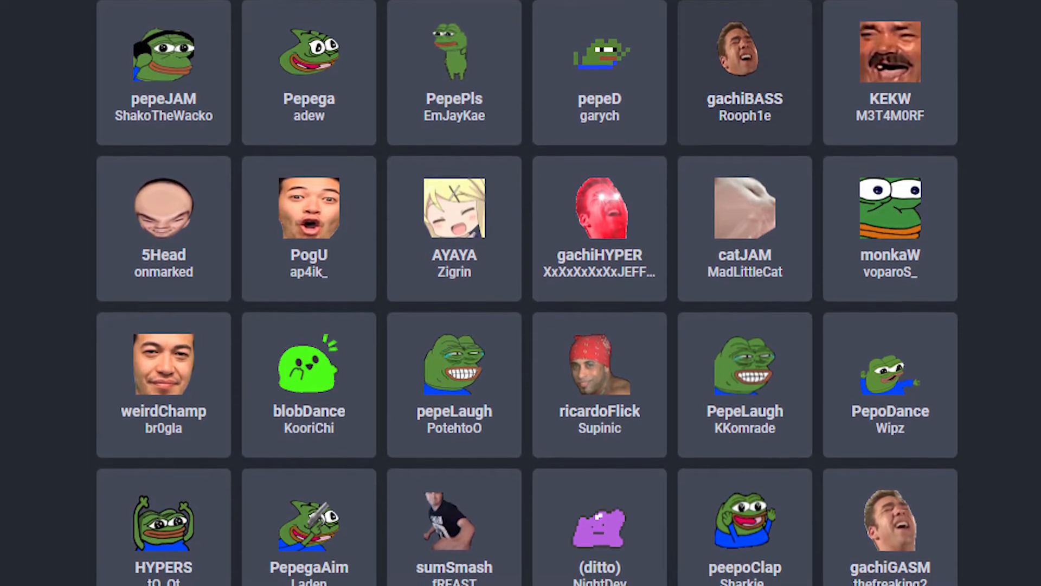
scroll("down", 3)
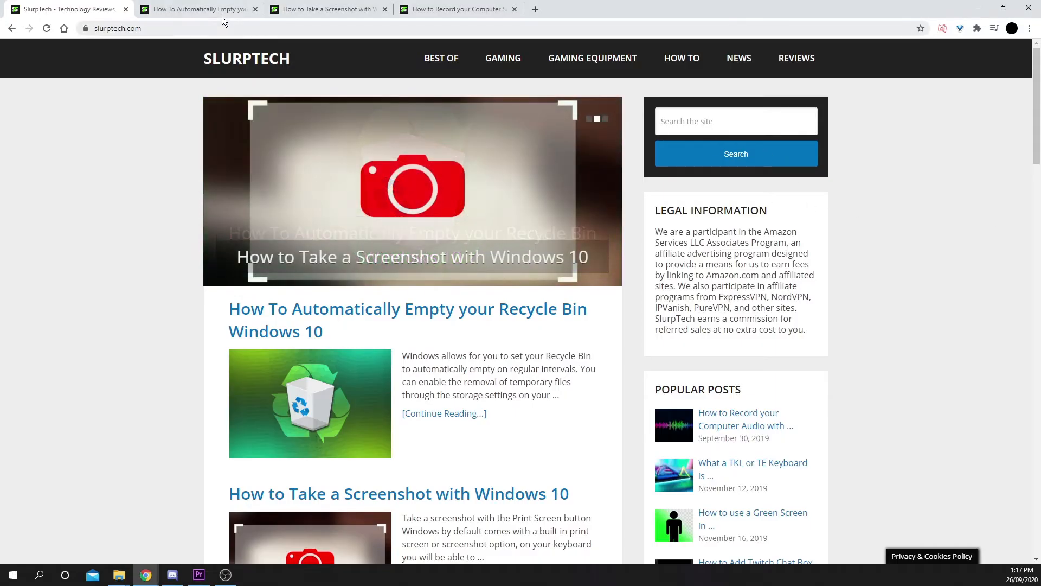
Switch to the Windows 10 screenshot tab, then the OBS screen recording article tab
left_click(336, 9)
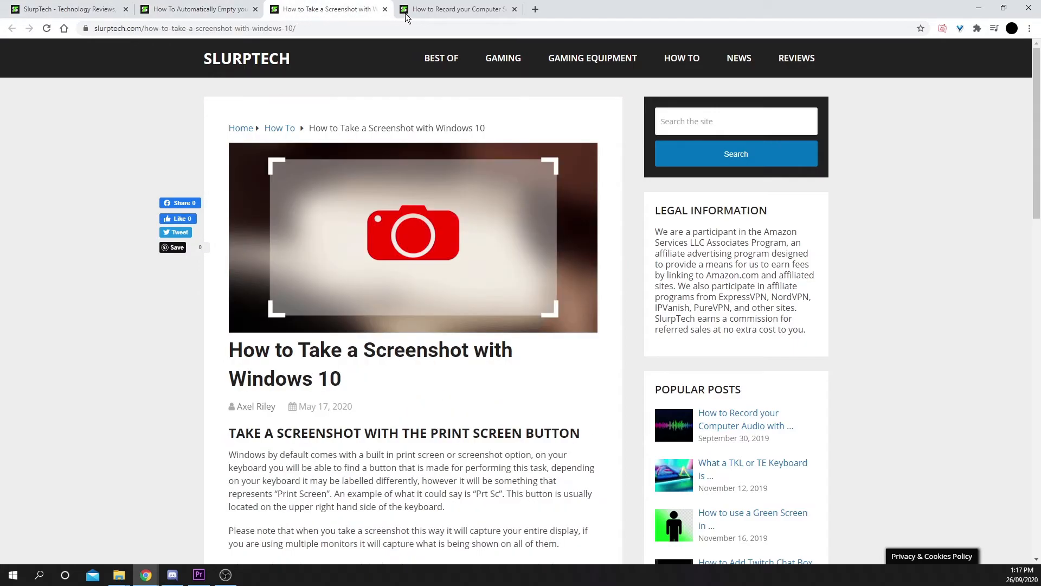
left_click(456, 9)
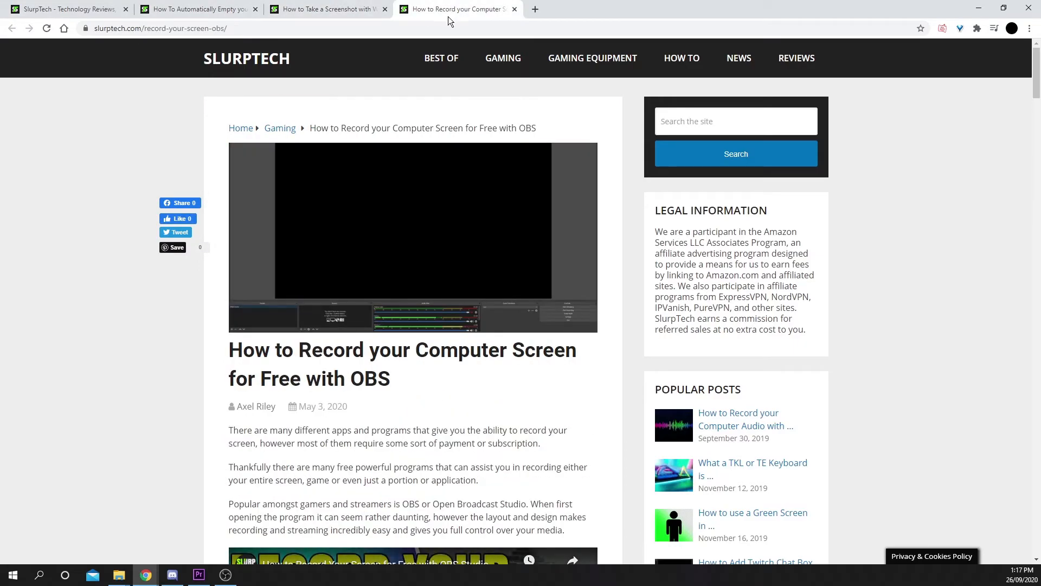
mouse_move(962, 36)
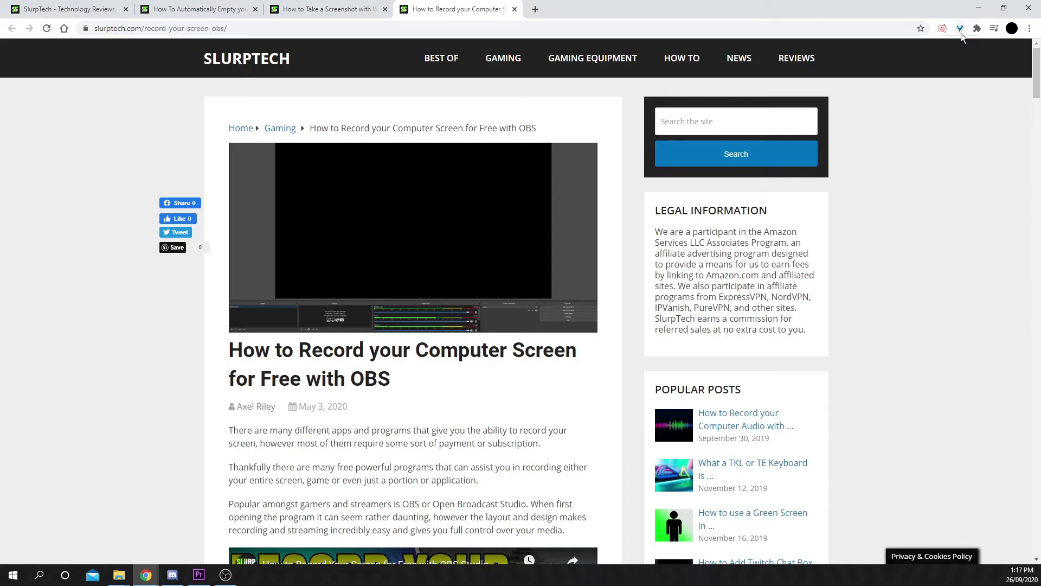
mouse_move(959, 27)
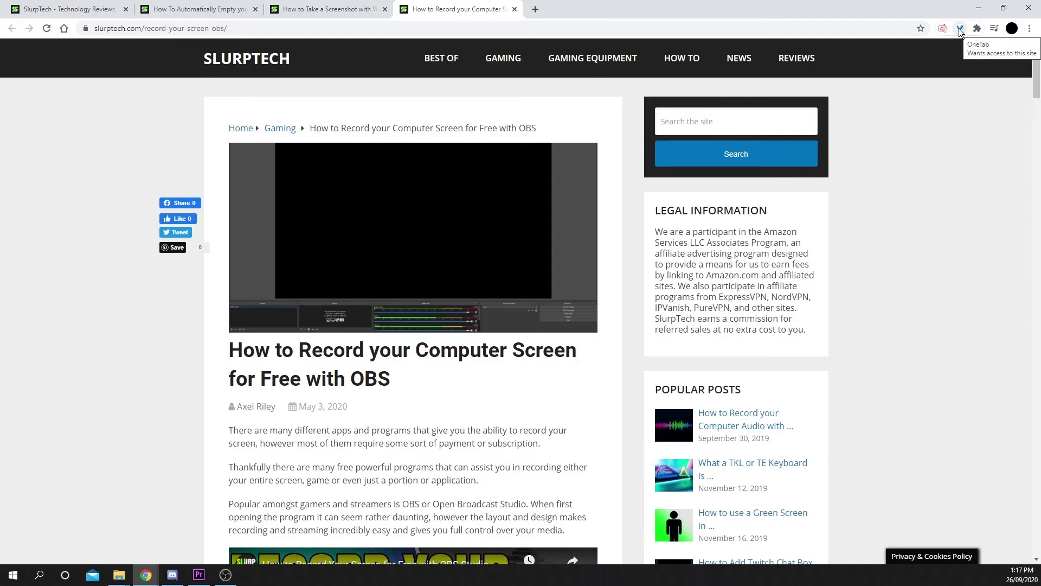
Send the four SlurpTech tabs to OneTab, restore the home page, and share the list as a web page
left_click(959, 28)
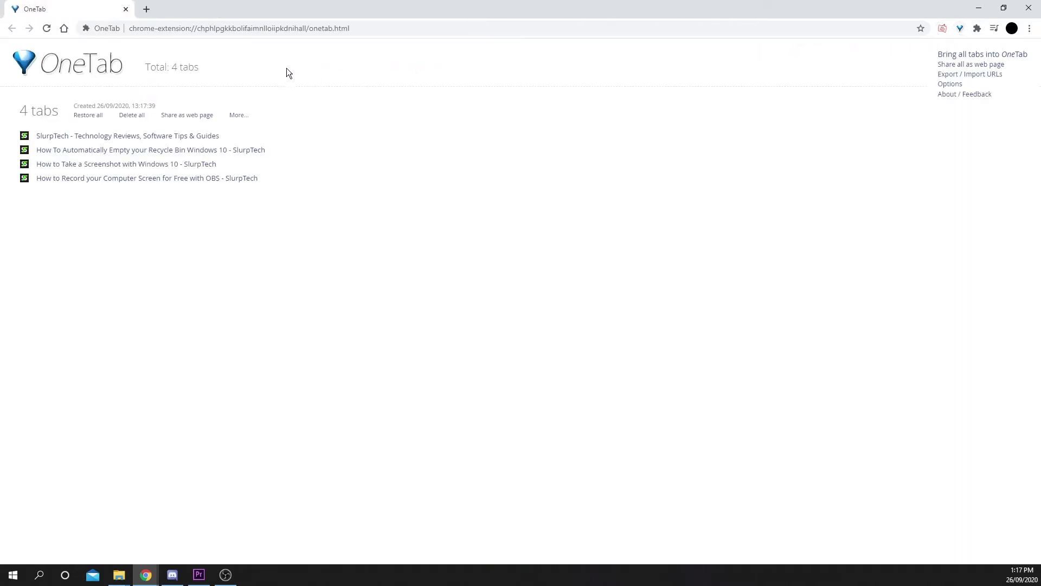
mouse_move(140, 168)
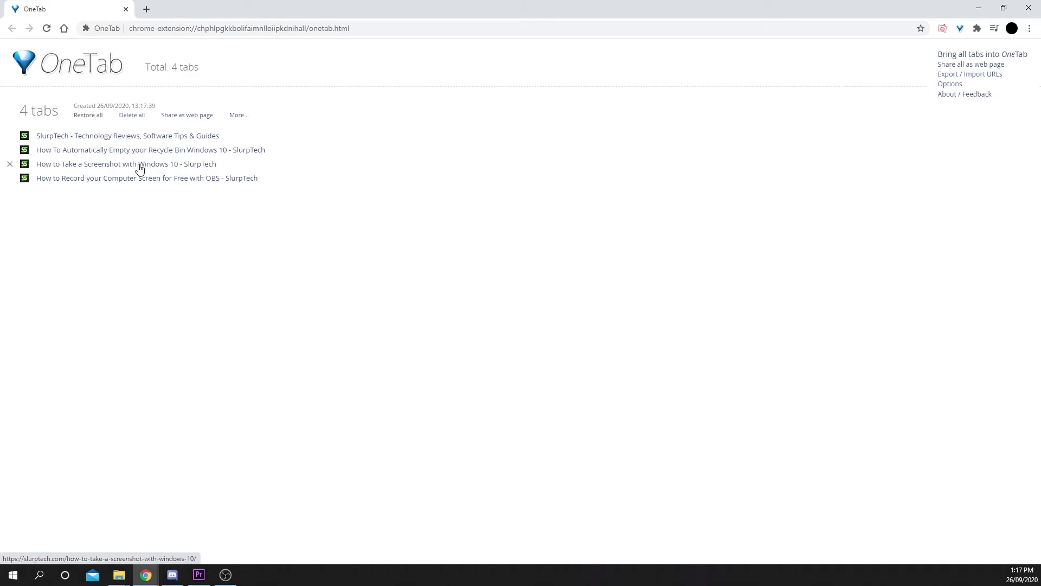
left_click(127, 135)
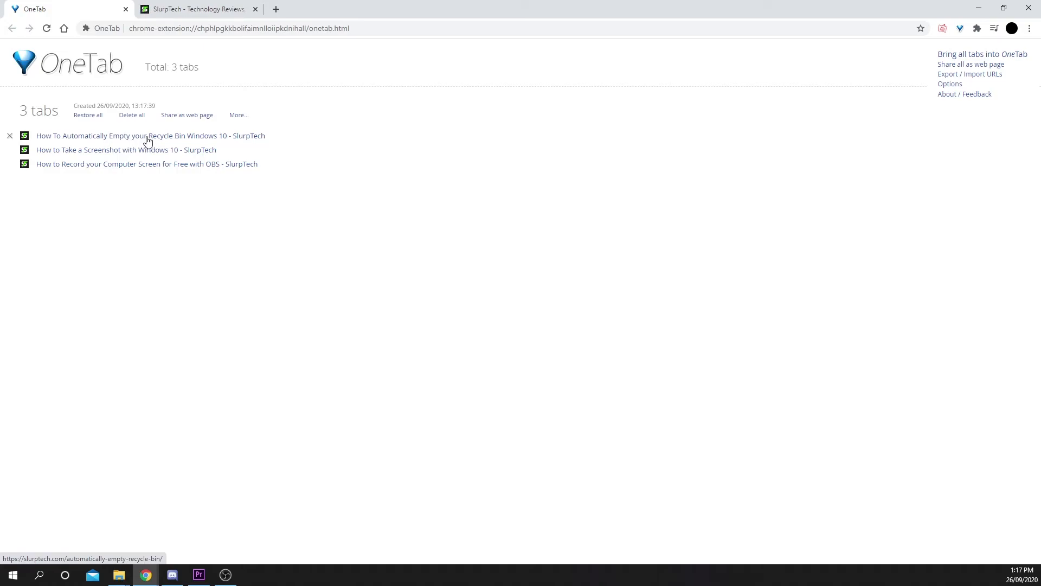
left_click(144, 136)
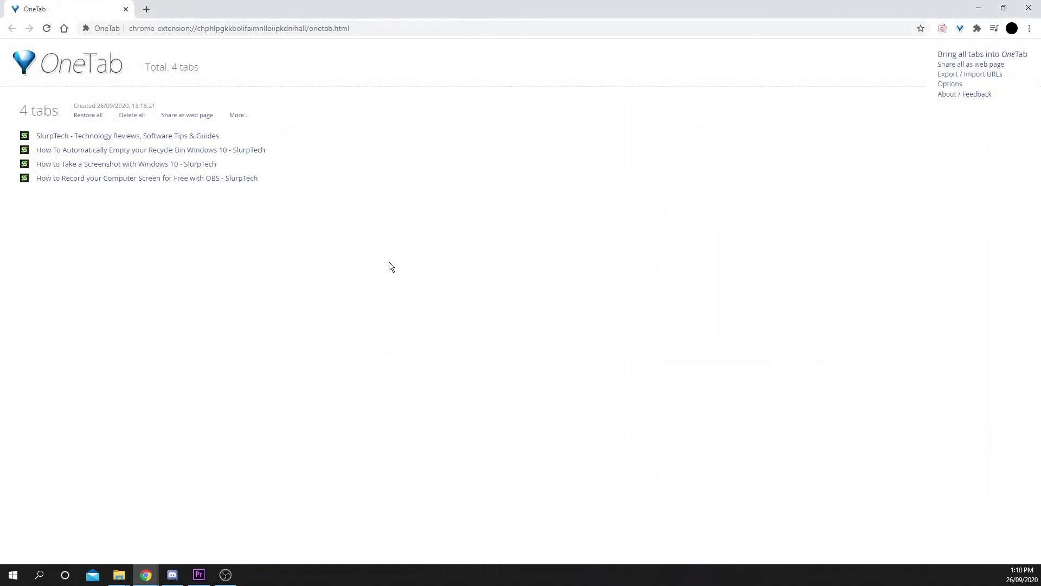
mouse_move(194, 120)
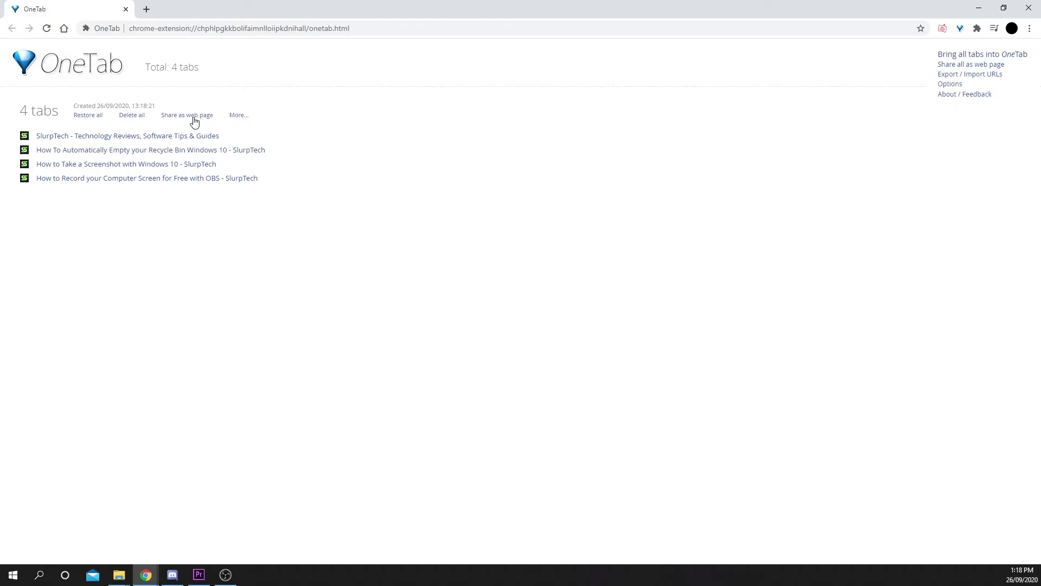
left_click(186, 114)
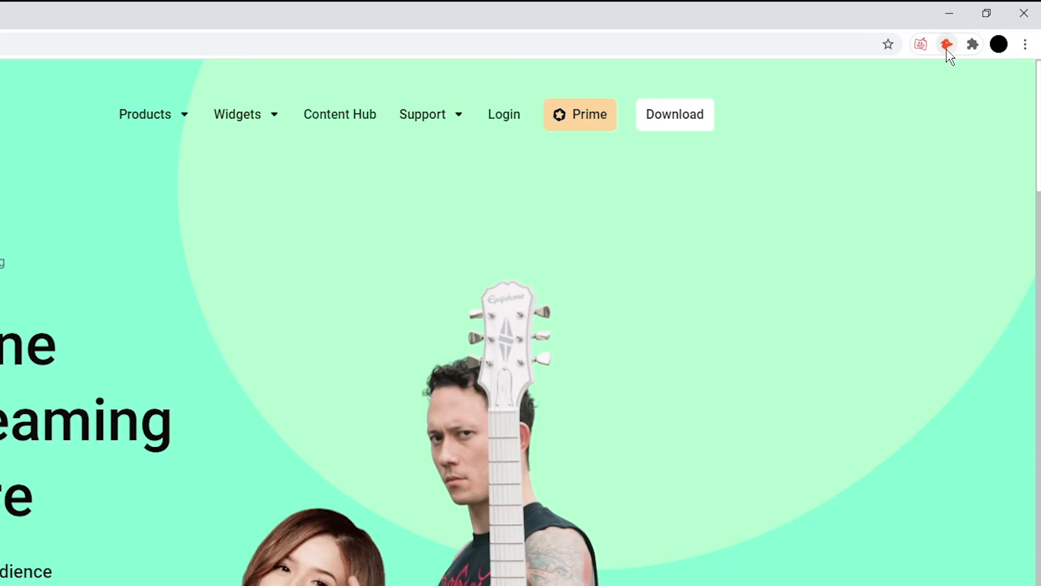
Look up streamlabs.com's 12 emails in Hunter and copy the merchsupport address
left_click(946, 44)
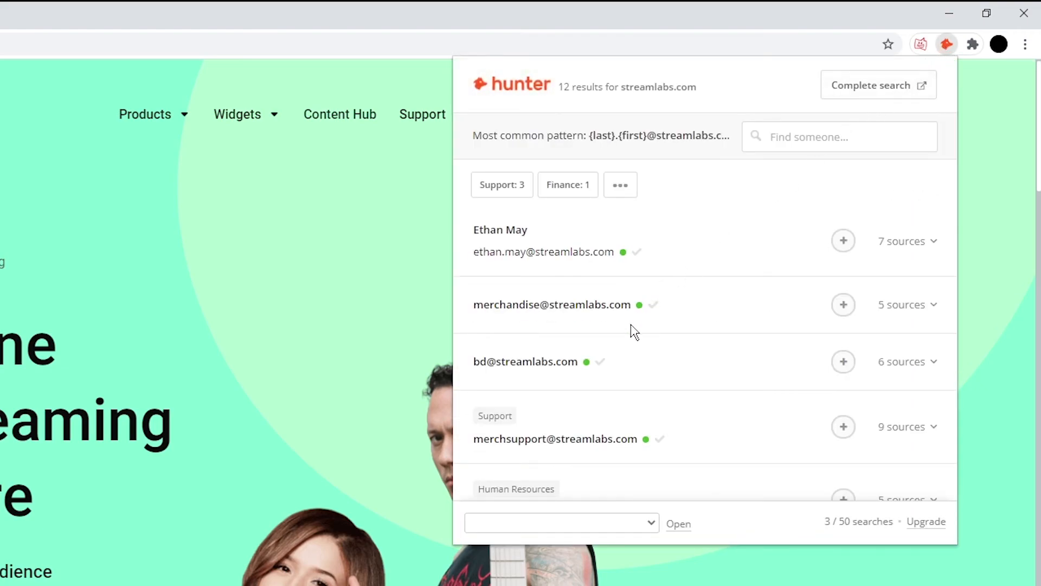
scroll("down", 3)
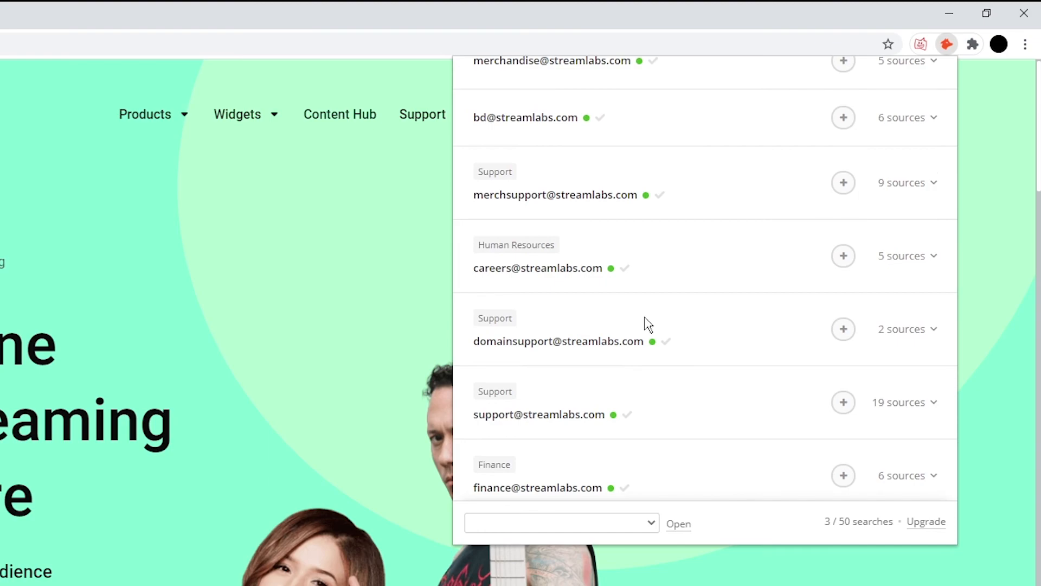
mouse_move(581, 213)
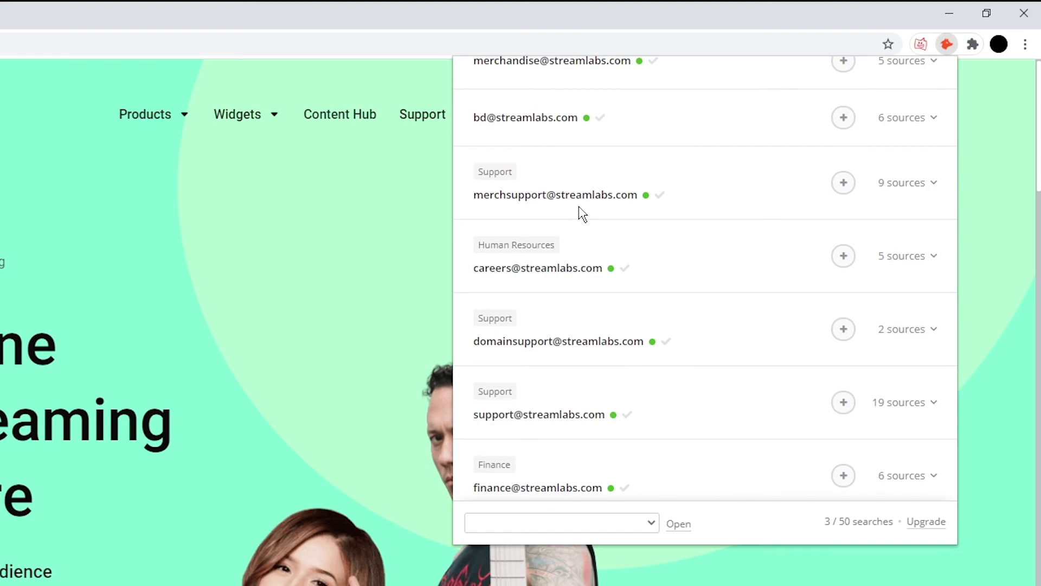
mouse_move(512, 213)
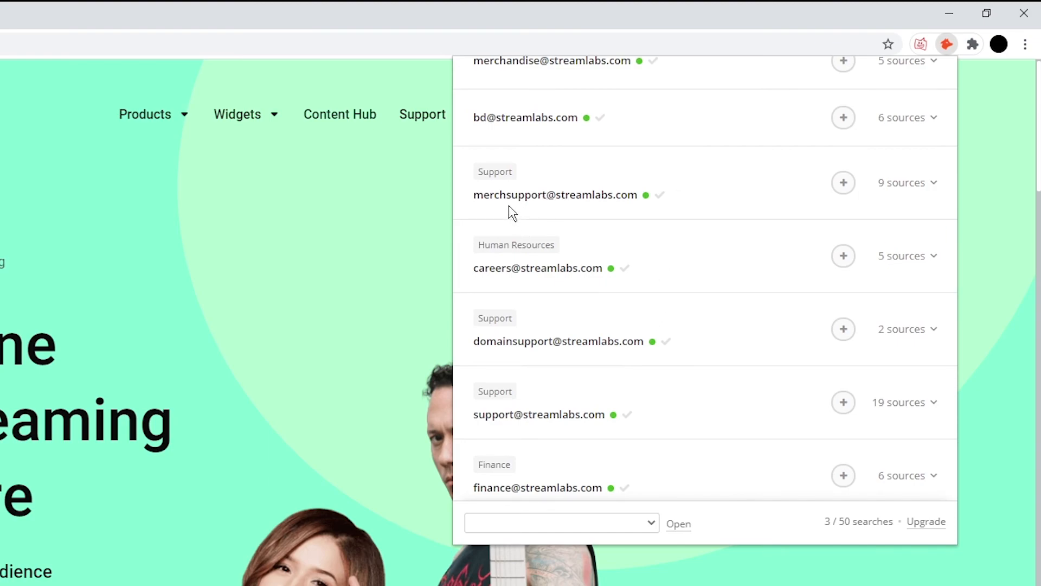
left_click(555, 194)
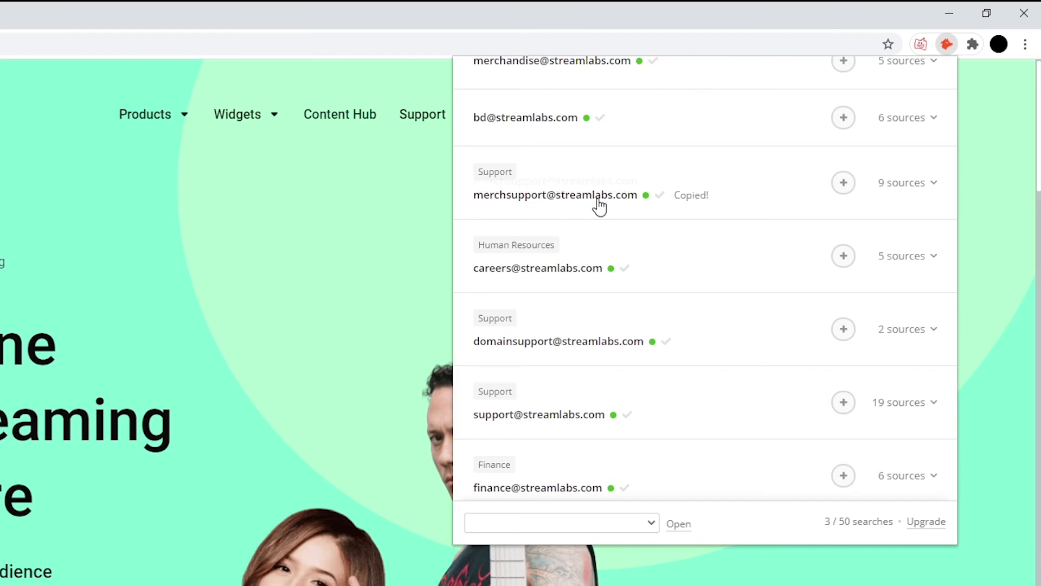